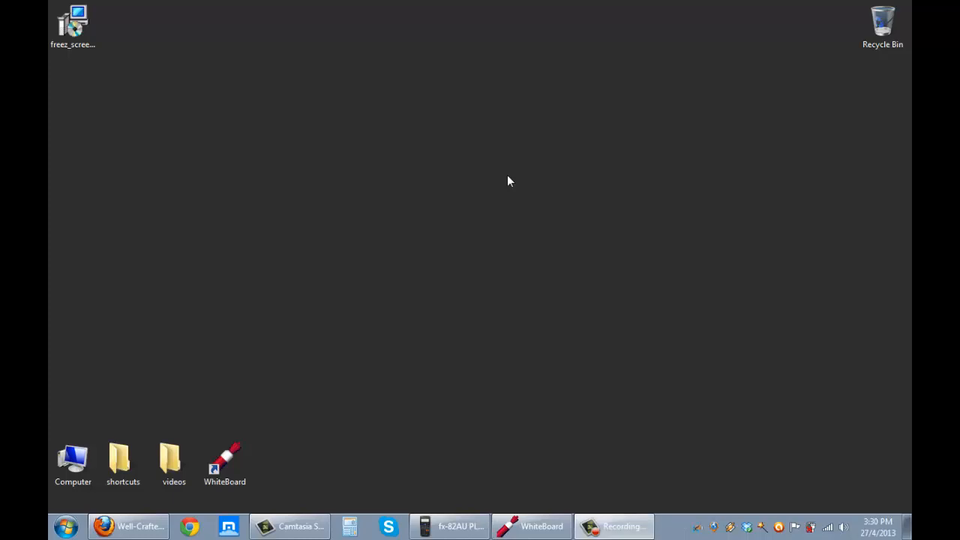
pyautogui.moveTo(316, 302)
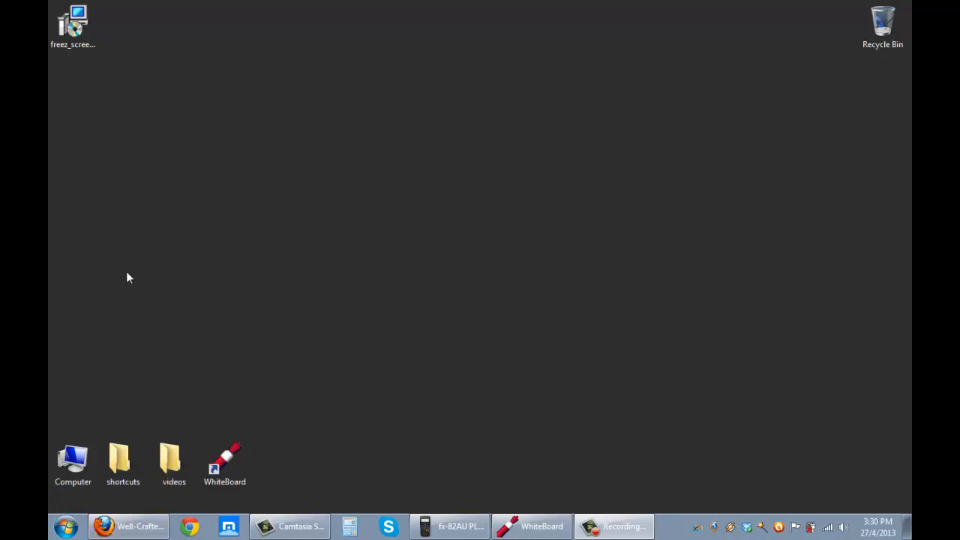
# - Bring Firefox forward and scroll the smallvideosoft.com page to the Freez Screen Video Capture entry
pyautogui.click(105, 525)
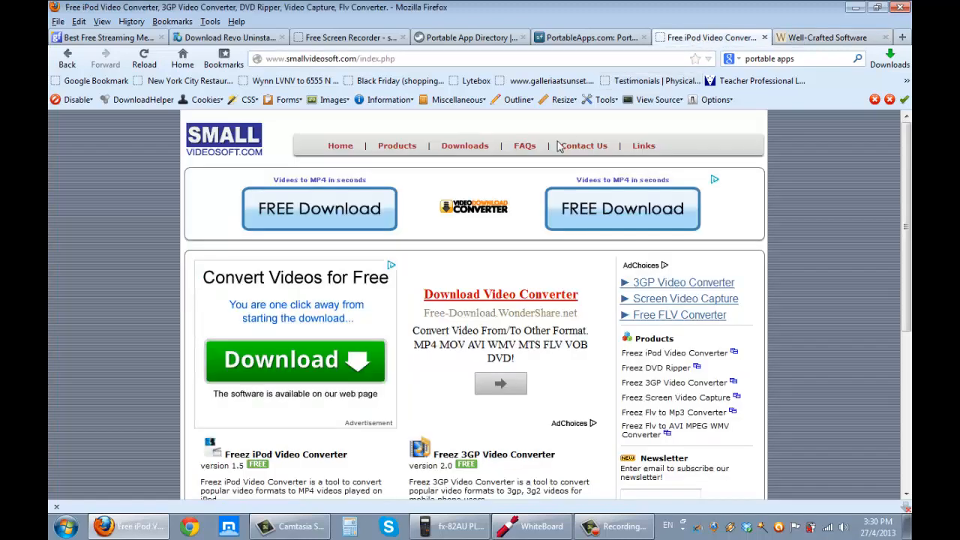
pyautogui.moveTo(491, 257)
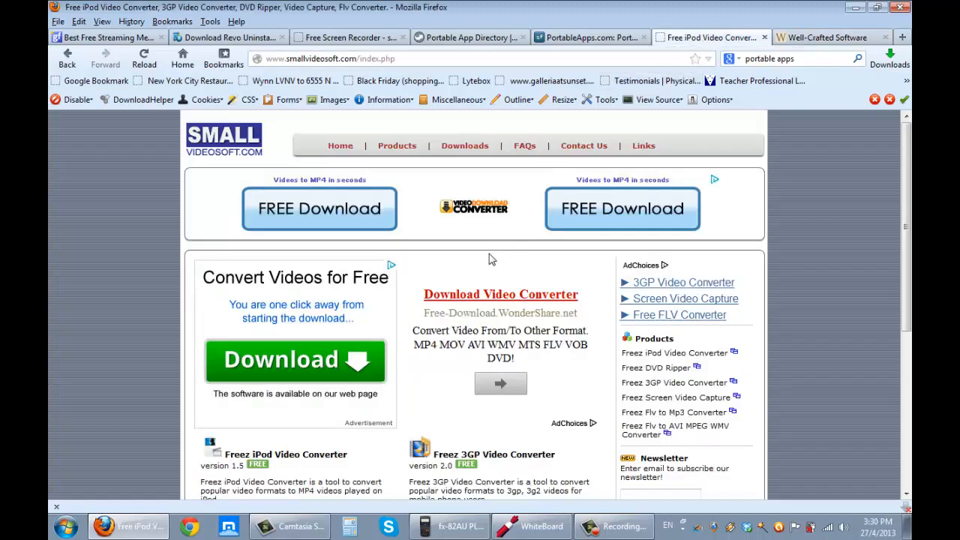
pyautogui.moveTo(443, 258)
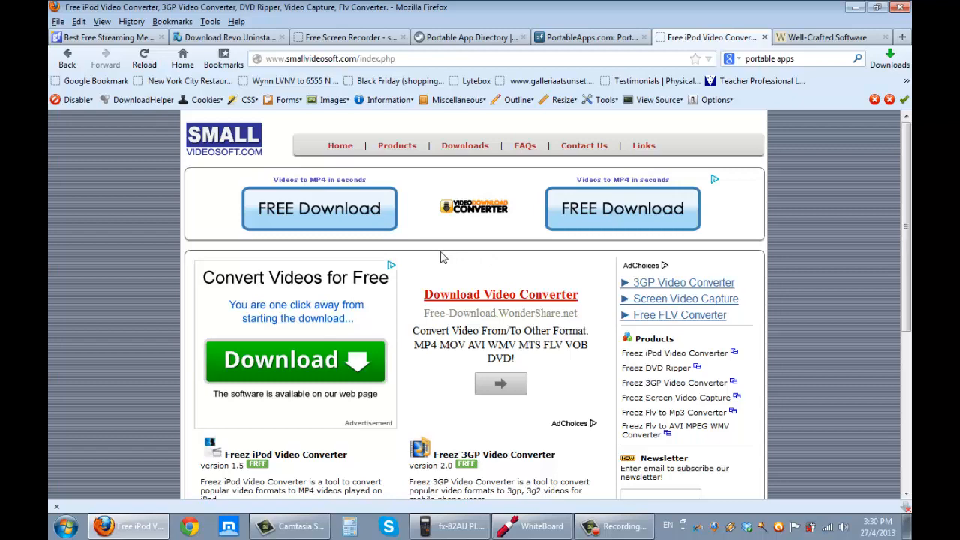
pyautogui.scroll(-3)
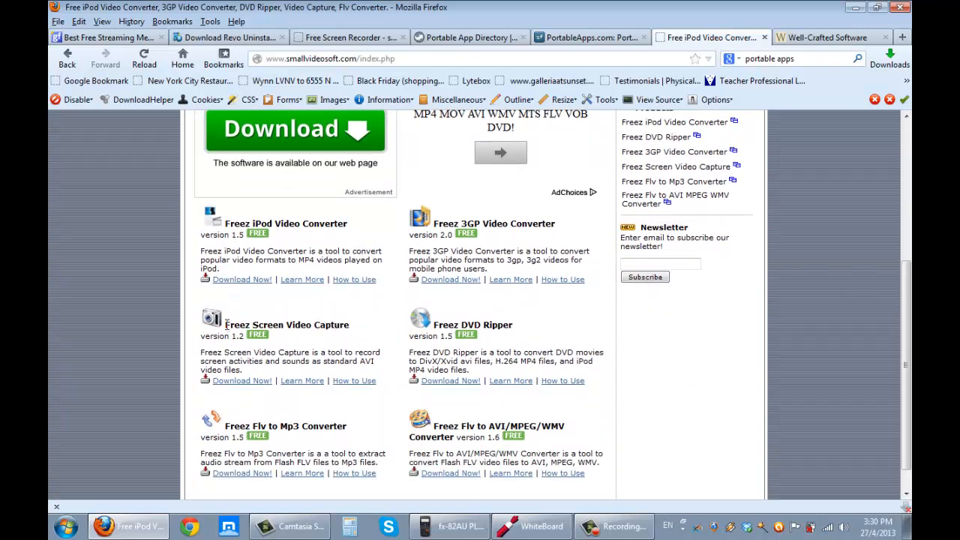
pyautogui.moveTo(307, 339)
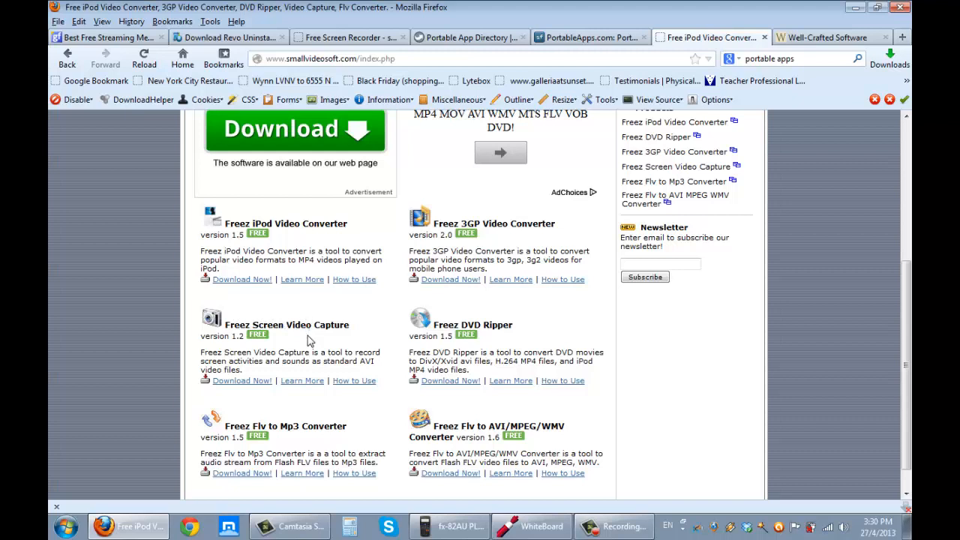
pyautogui.moveTo(228, 386)
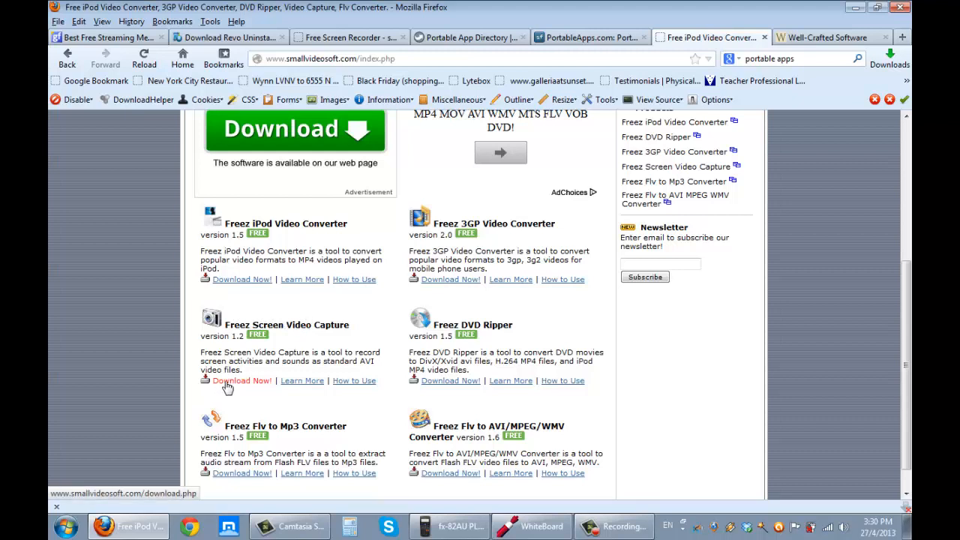
# - Go to the Freez Screen Video Capture download page and start the Primary Download Location download
pyautogui.click(242, 381)
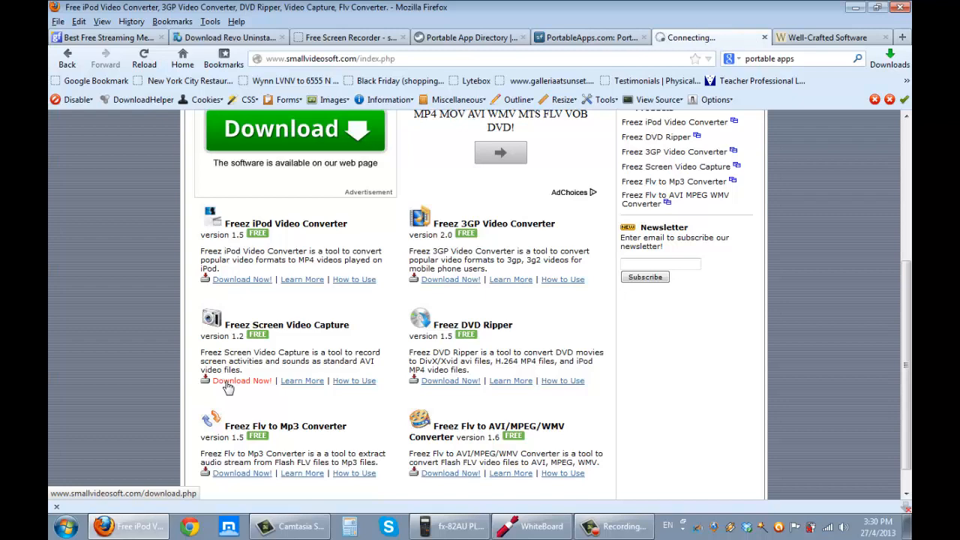
pyautogui.click(242, 381)
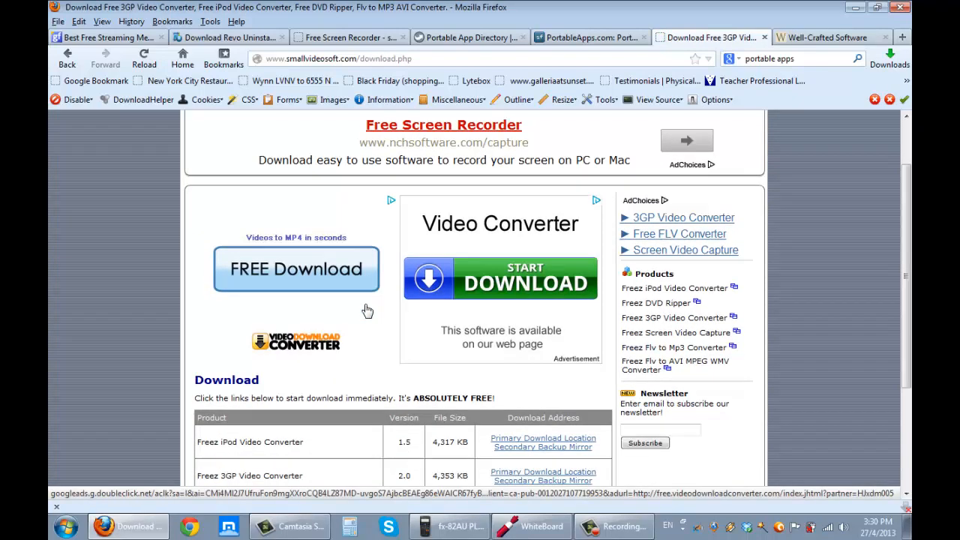
pyautogui.scroll(-3)
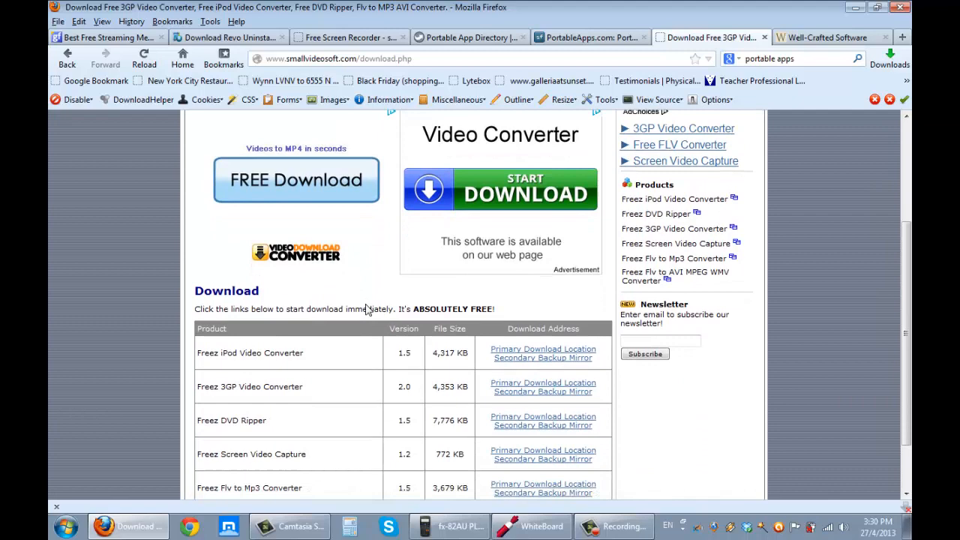
pyautogui.scroll(-3)
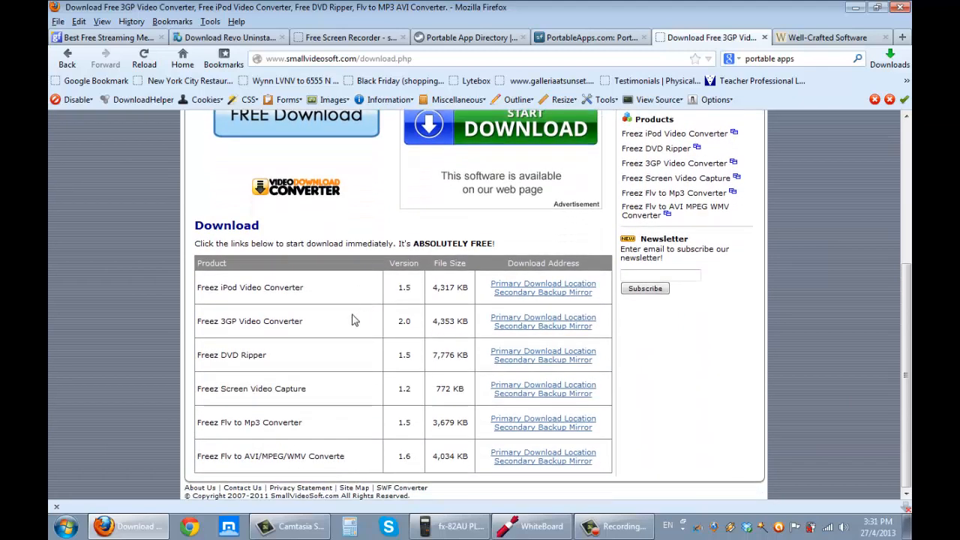
pyautogui.moveTo(543, 384)
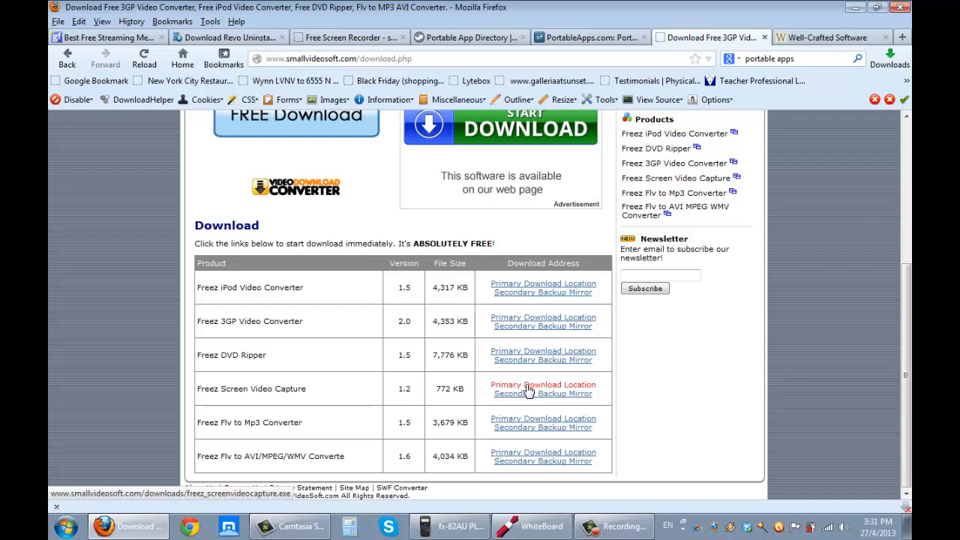
pyautogui.click(543, 384)
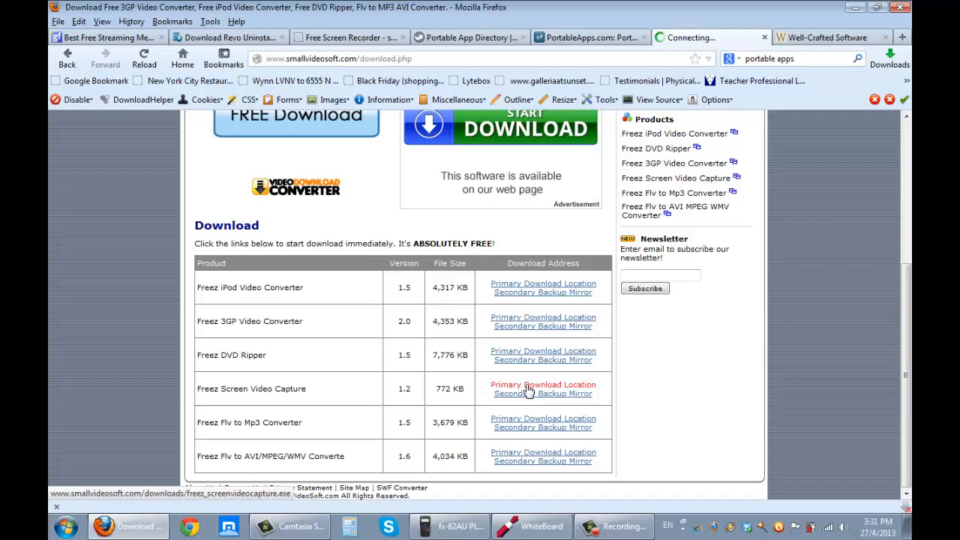
pyautogui.click(543, 384)
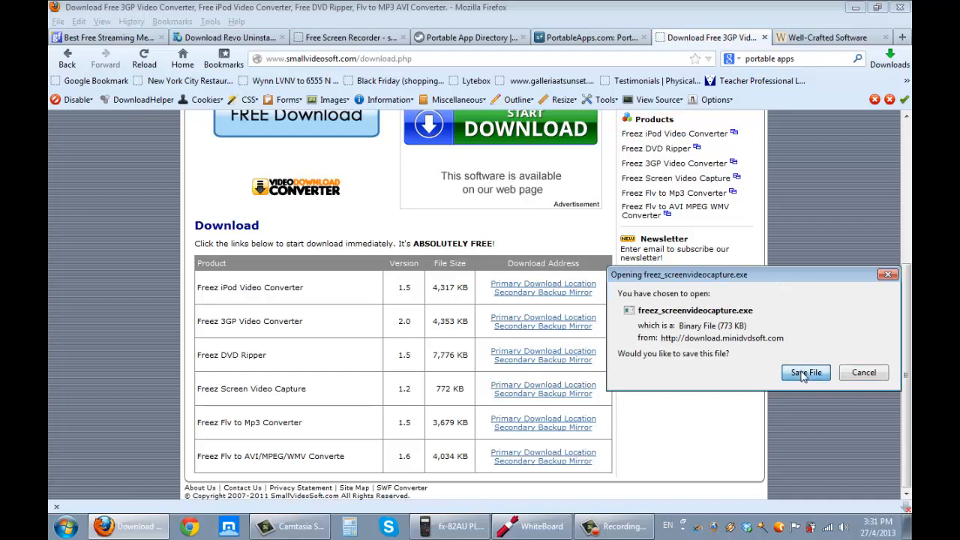
# - Choose Save File, then cancel since freez_screenvideocapture already exists on the desktop
pyautogui.click(806, 372)
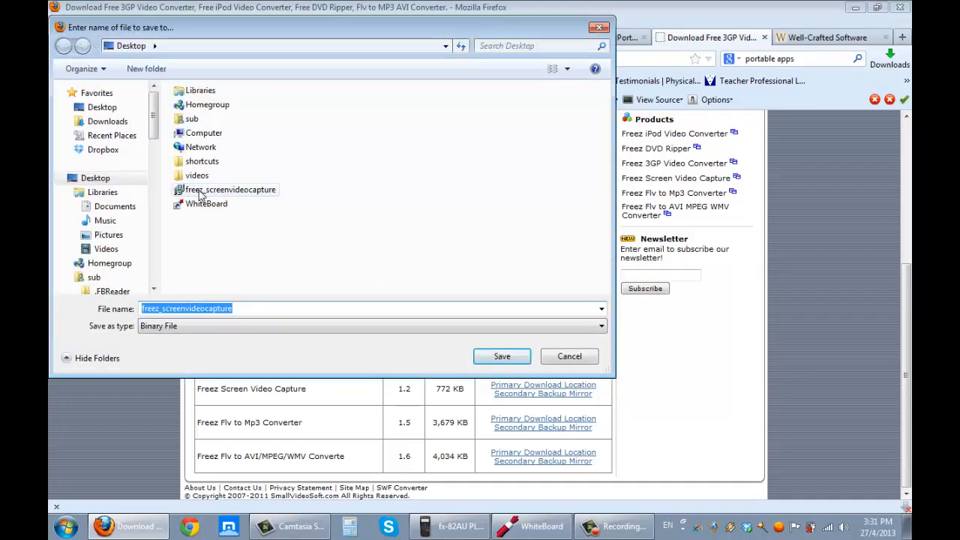
pyautogui.moveTo(201, 192)
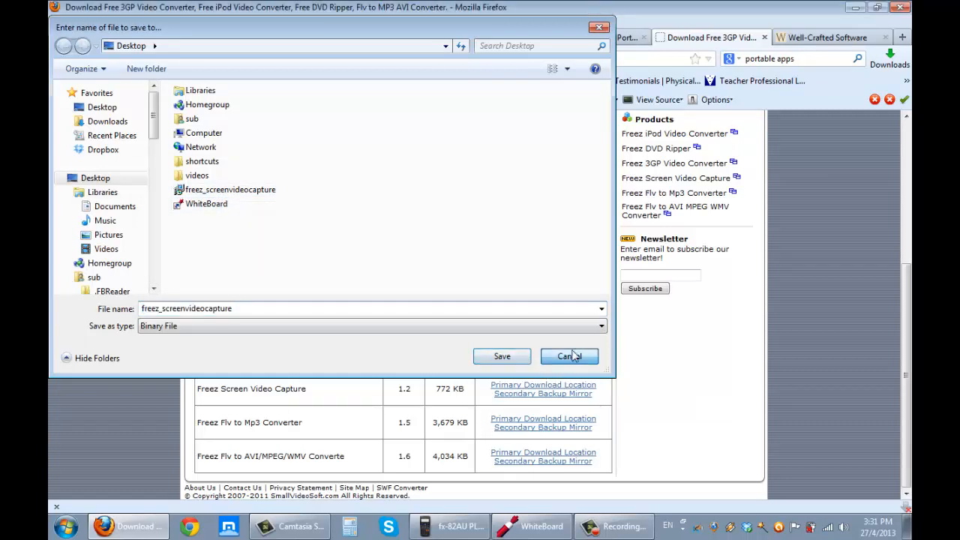
pyautogui.click(568, 357)
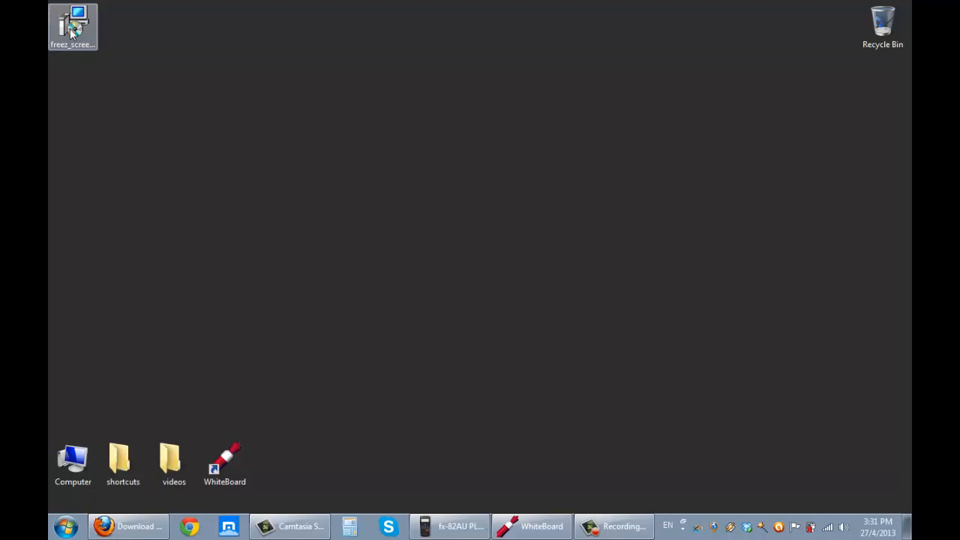
# - Run the freez_screenvideocapture installer with default folder and shortcuts, installing v1.2 and finishing setup
pyautogui.doubleClick(72, 22)
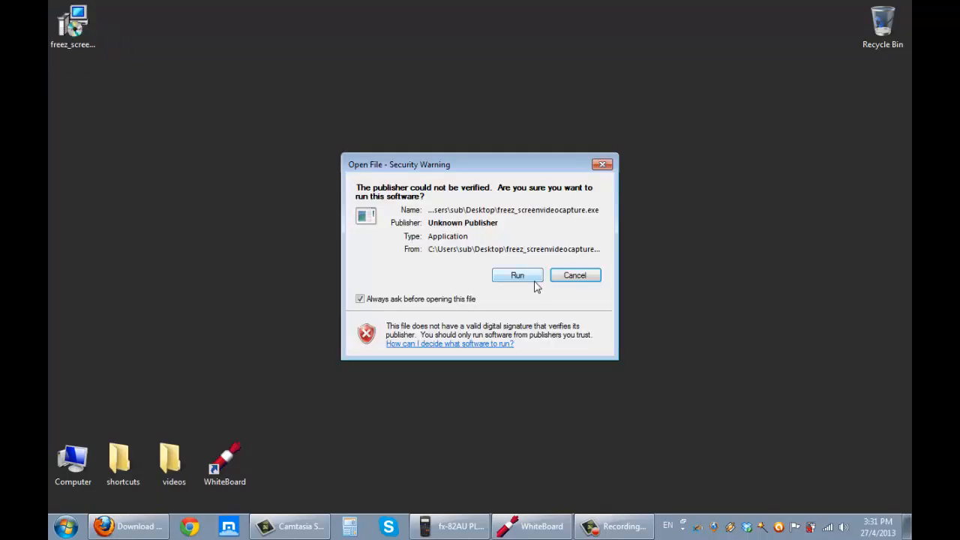
pyautogui.click(518, 276)
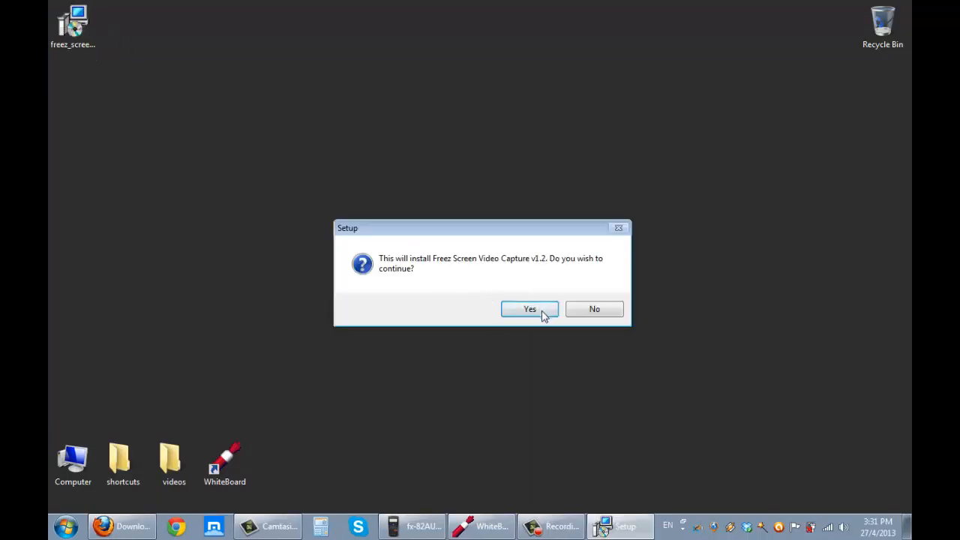
pyautogui.click(529, 309)
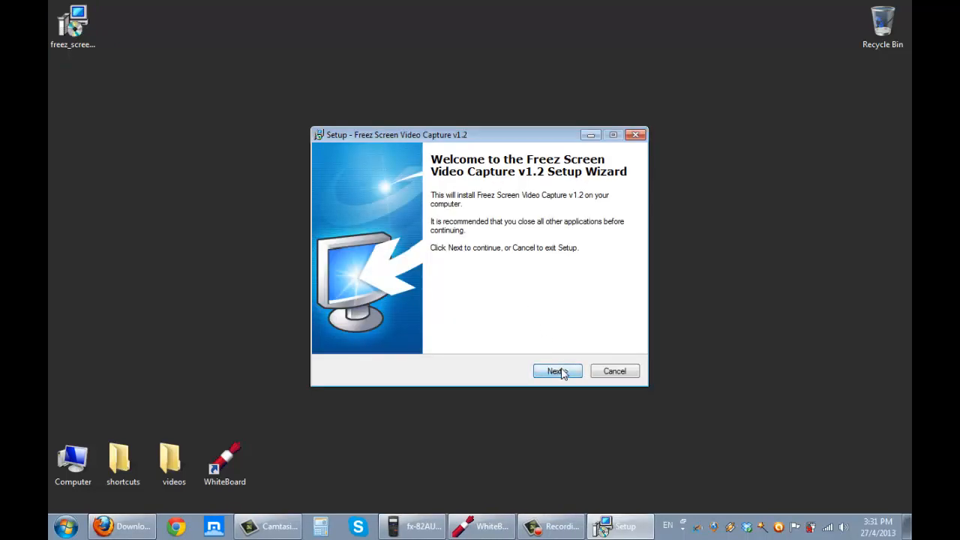
pyautogui.click(558, 370)
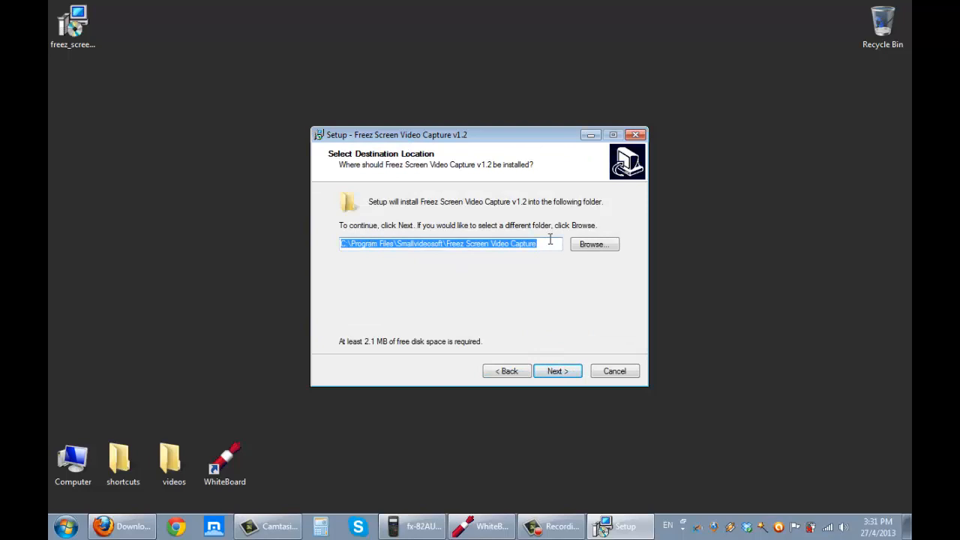
pyautogui.click(558, 370)
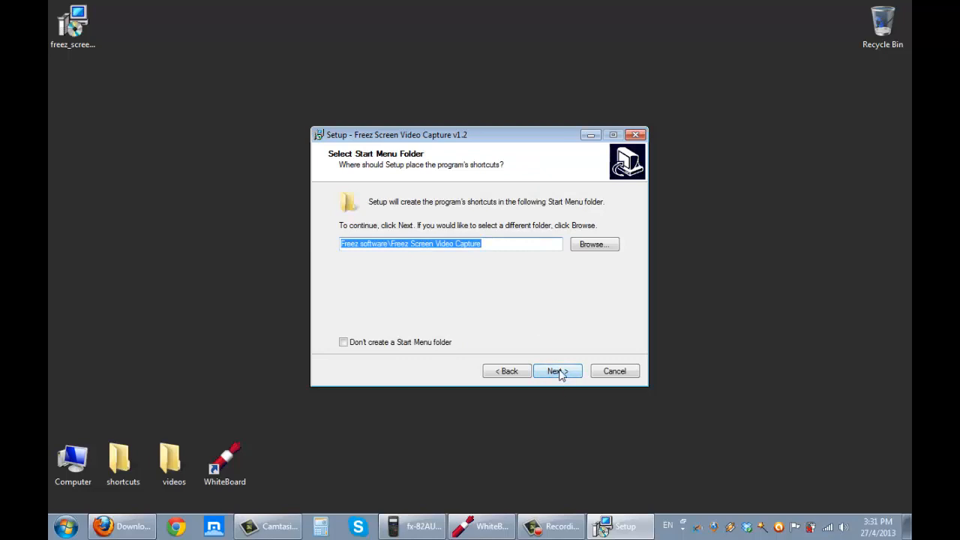
pyautogui.click(558, 370)
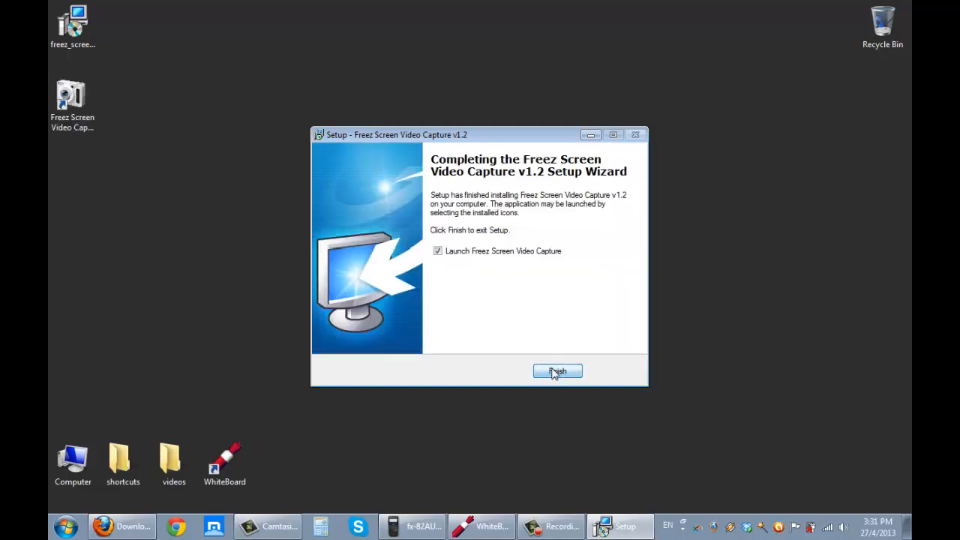
pyautogui.click(558, 372)
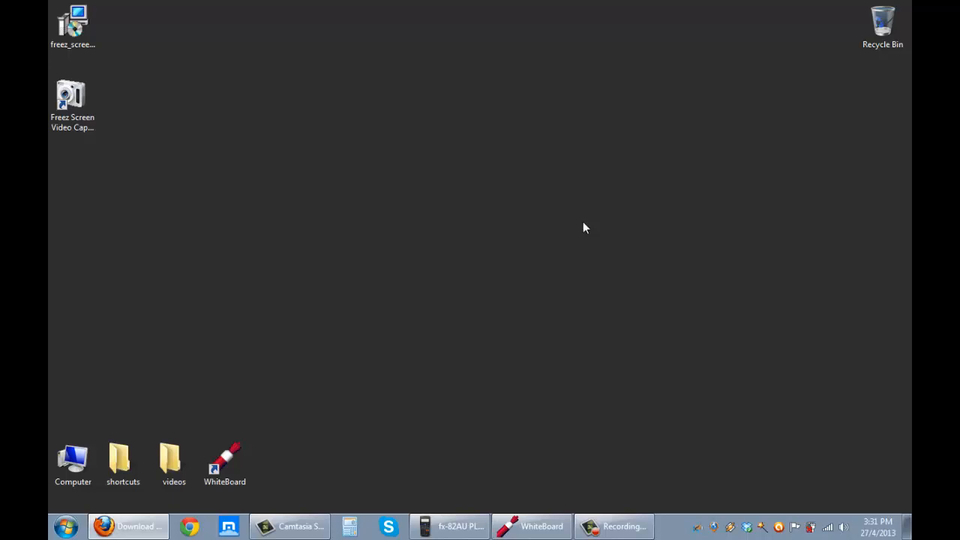
pyautogui.moveTo(582, 228)
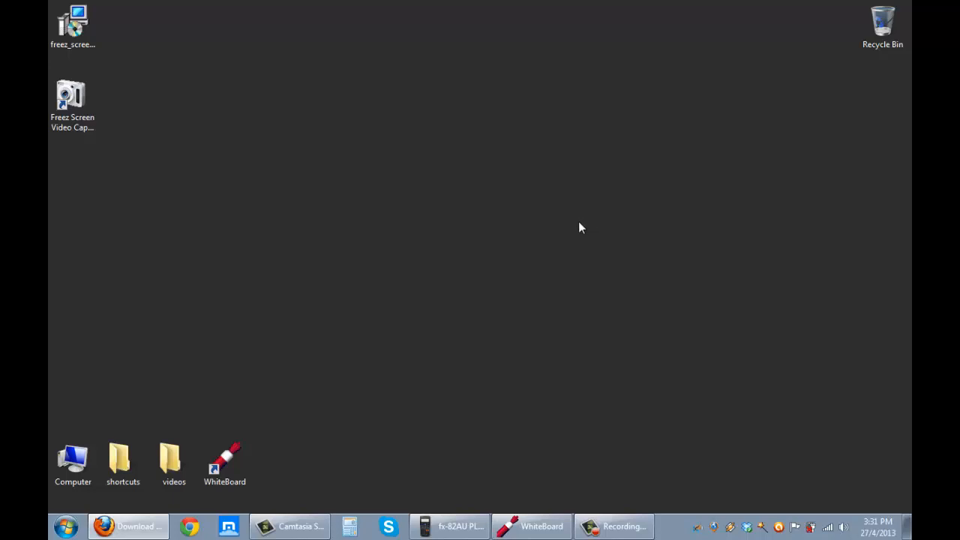
# - Launch Freez Screen Video Capture from its desktop shortcut and decline the online update
pyautogui.click(72, 98)
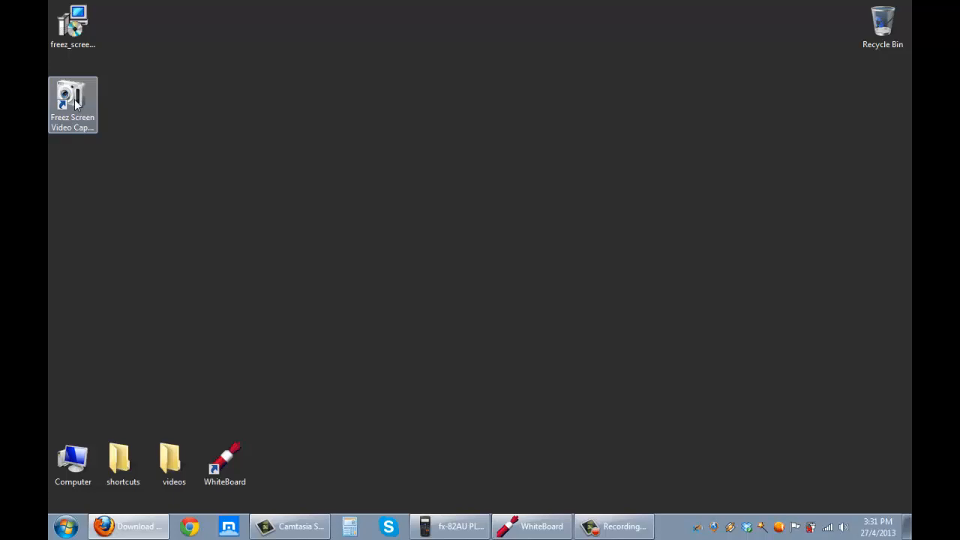
pyautogui.doubleClick(72, 101)
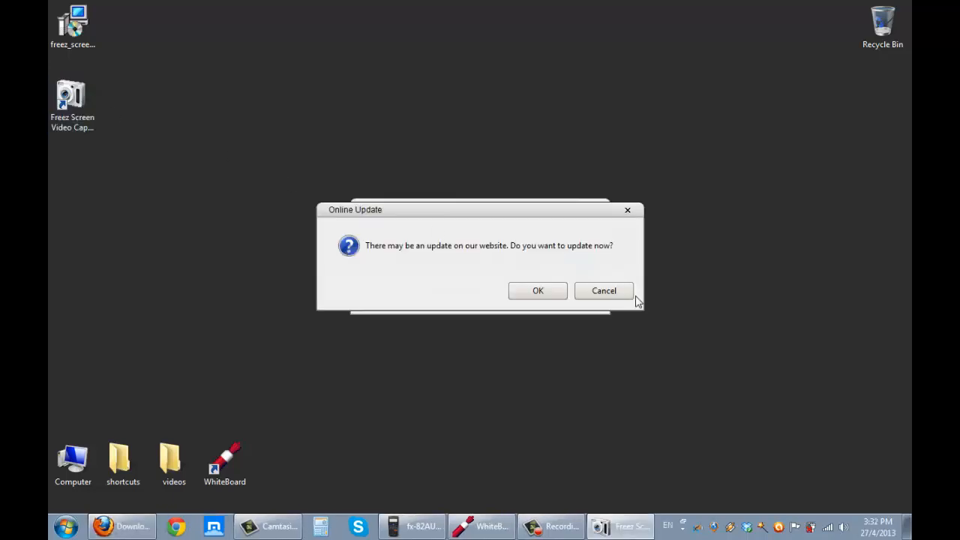
pyautogui.click(602, 291)
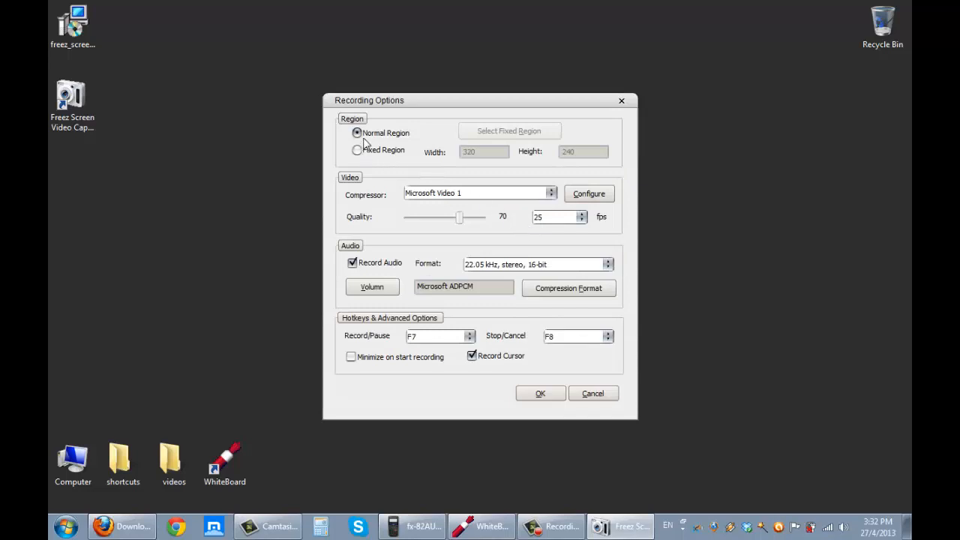
pyautogui.moveTo(360, 153)
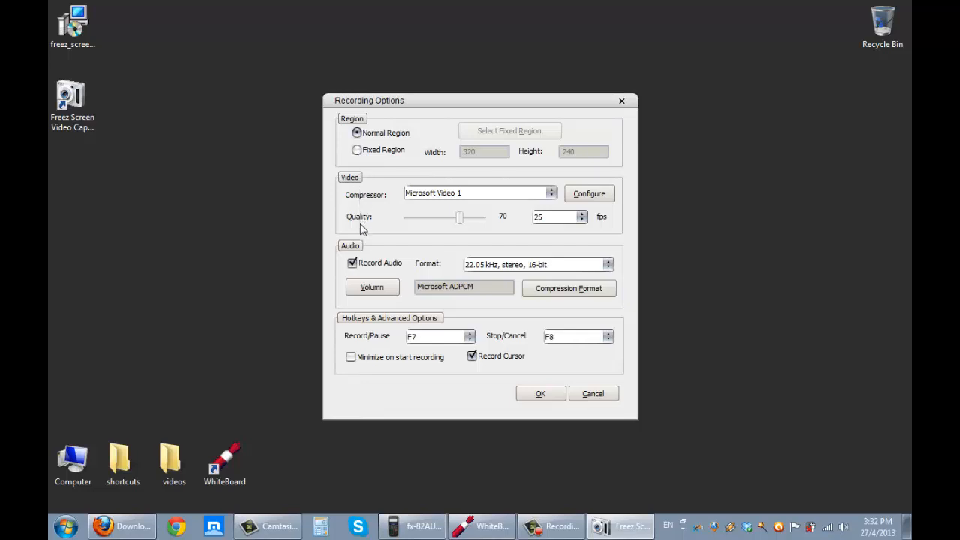
pyautogui.moveTo(372, 345)
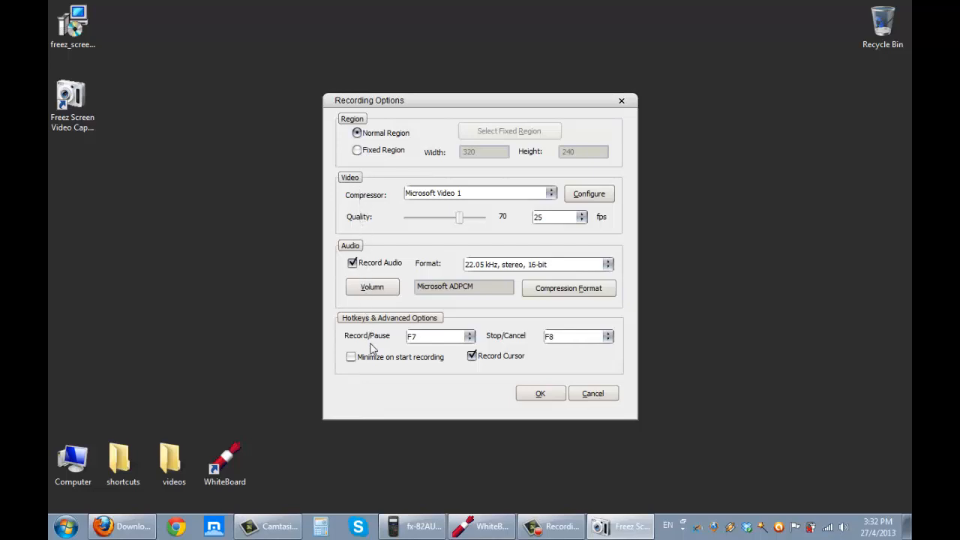
pyautogui.moveTo(554, 217)
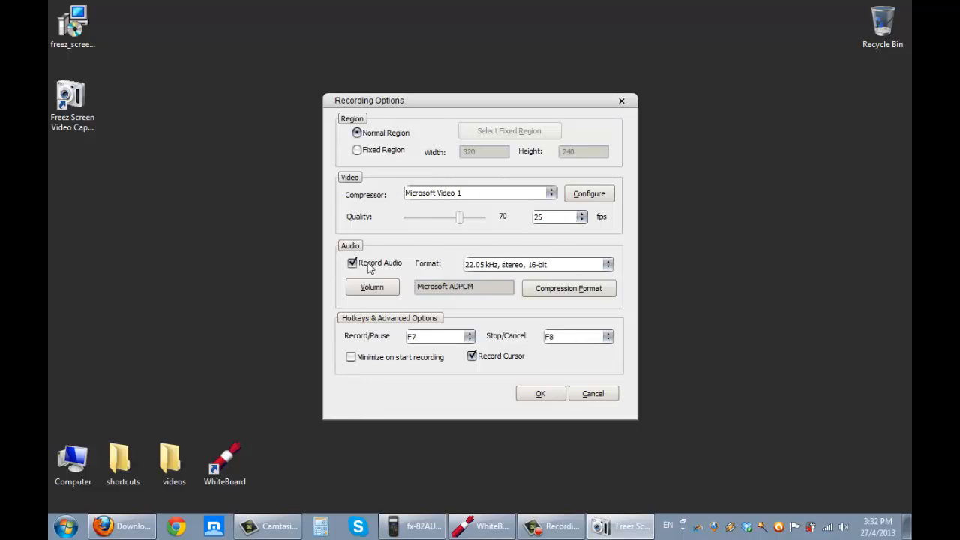
pyautogui.moveTo(360, 324)
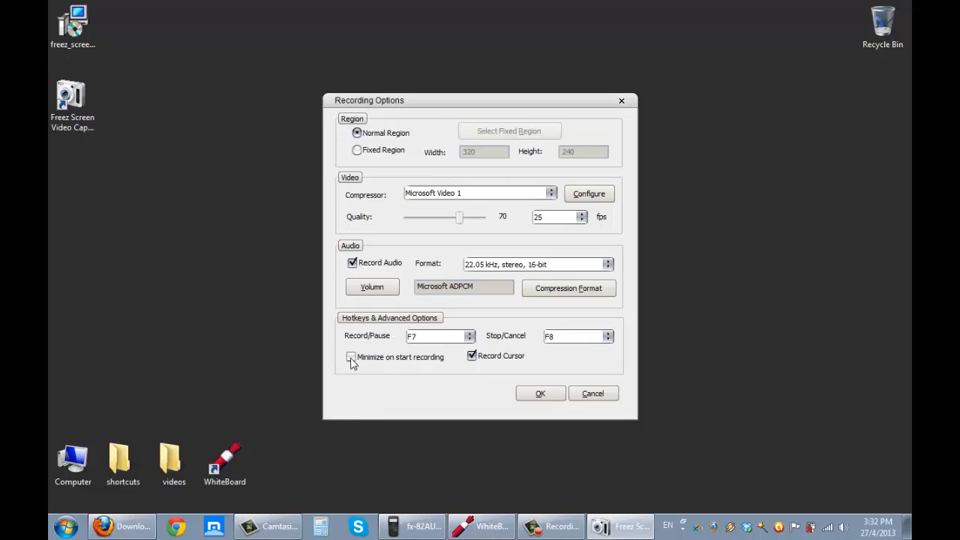
# - Set recording to minimize on start with audio off and Normal Region, and save the options
pyautogui.click(351, 357)
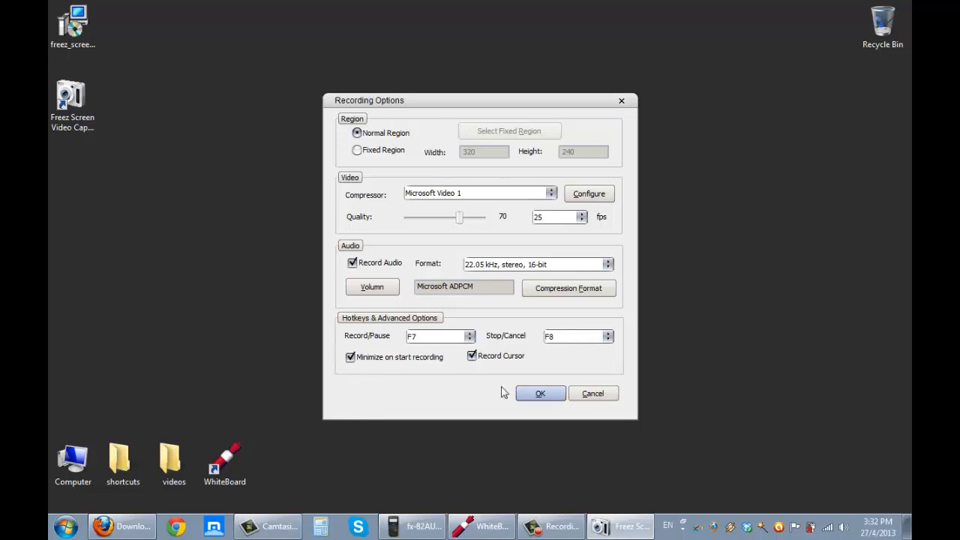
pyautogui.moveTo(540, 393)
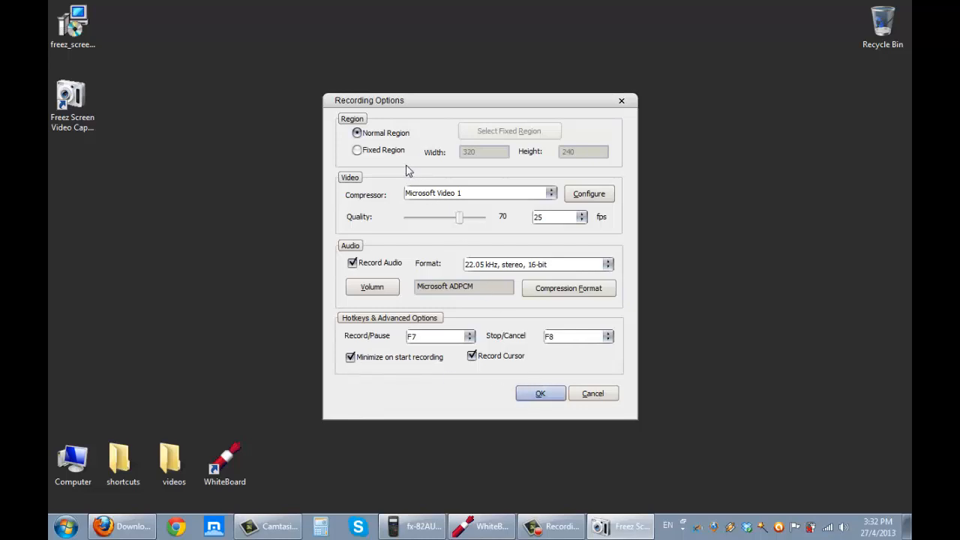
pyautogui.moveTo(426, 261)
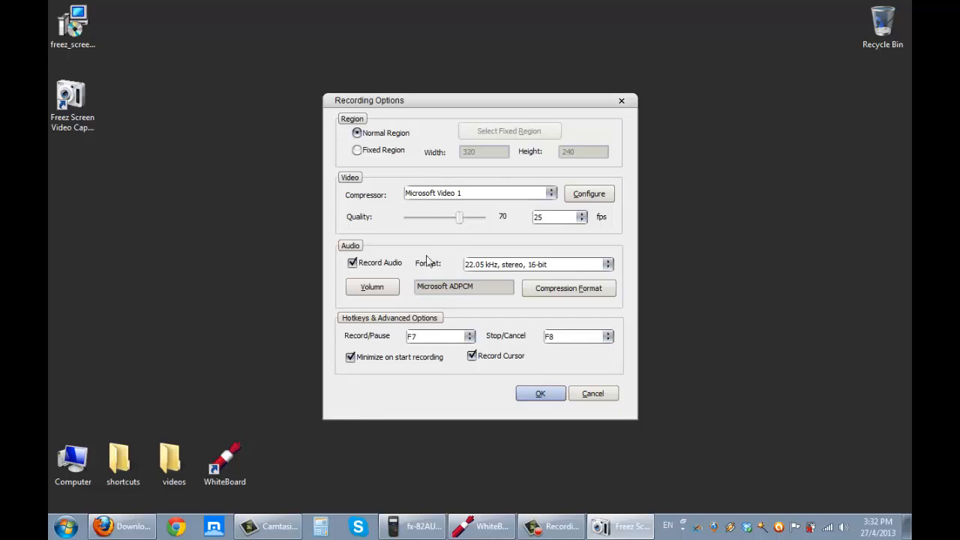
pyautogui.click(352, 263)
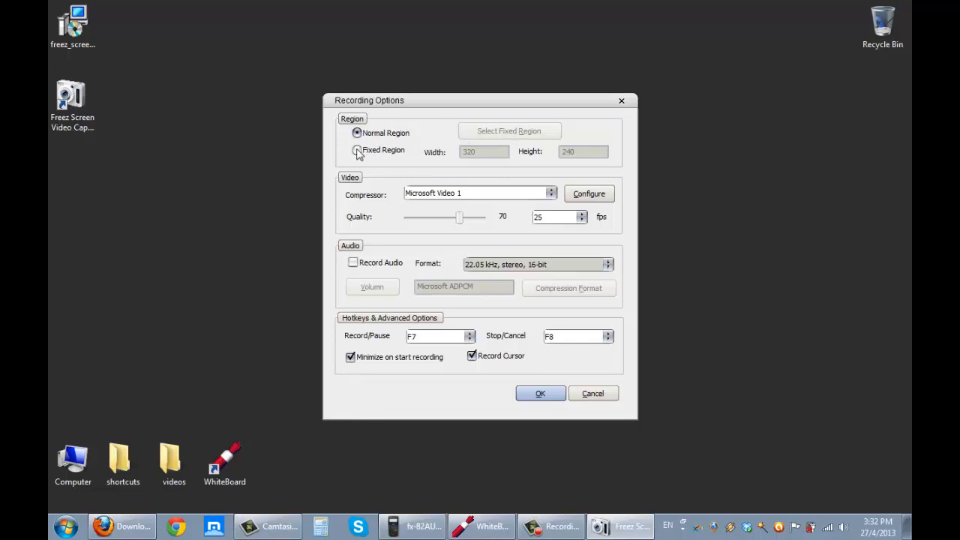
pyautogui.click(355, 132)
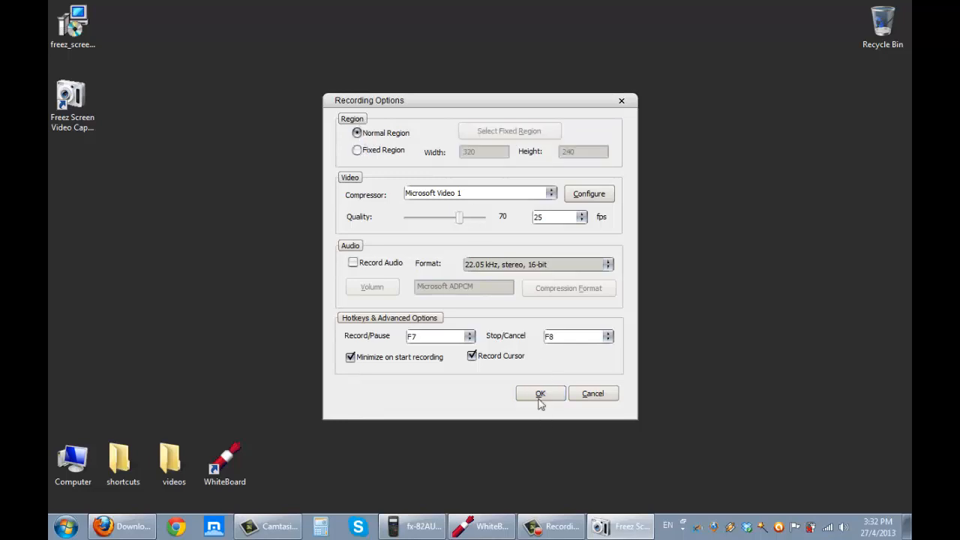
pyautogui.click(540, 393)
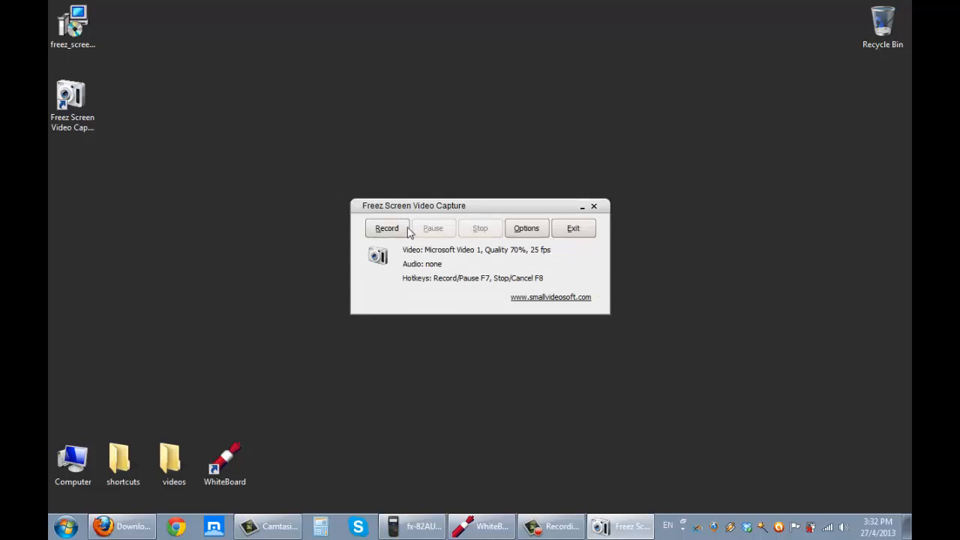
pyautogui.moveTo(465, 208)
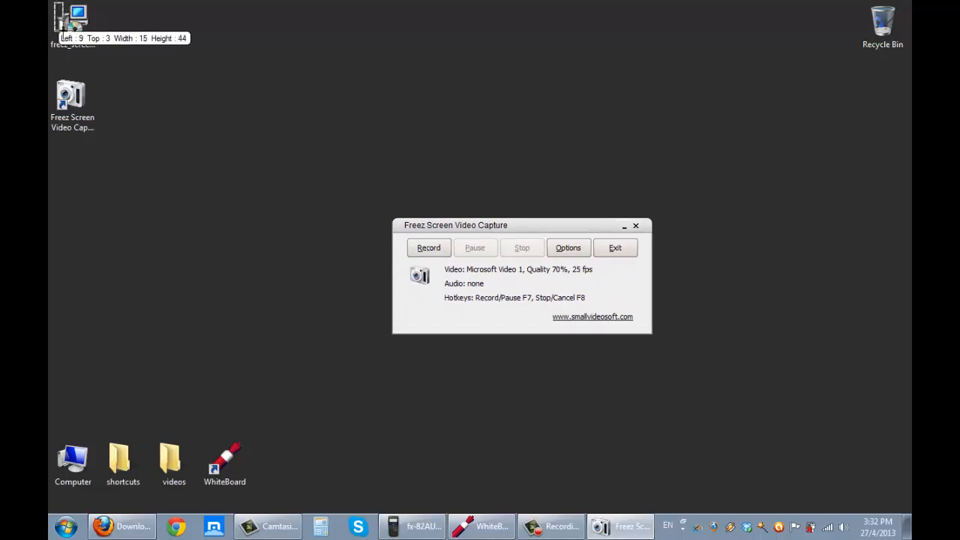
# - Start recording the full screen as the region and bring Firefox back to the front
pyautogui.moveTo(6, 3); pyautogui.dragTo(193, 423)
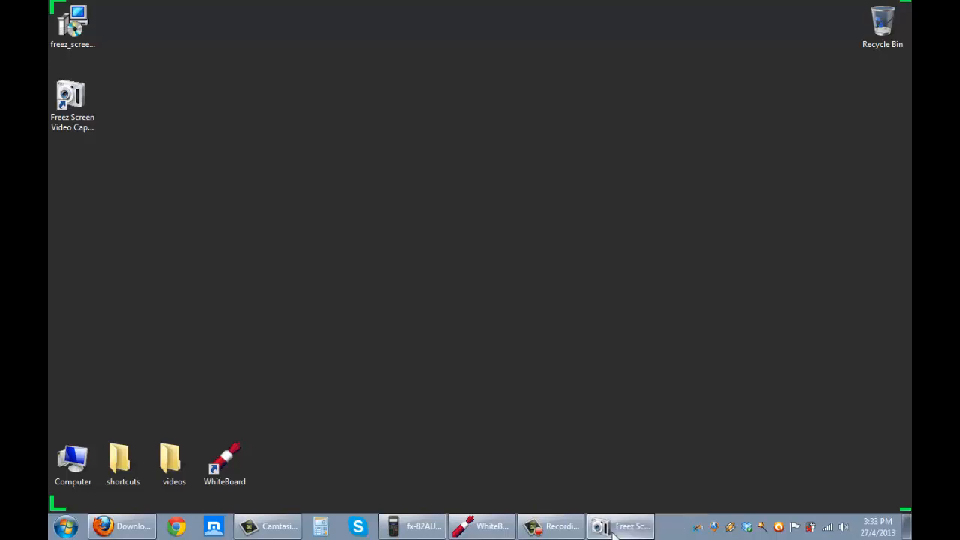
pyautogui.click(225, 461)
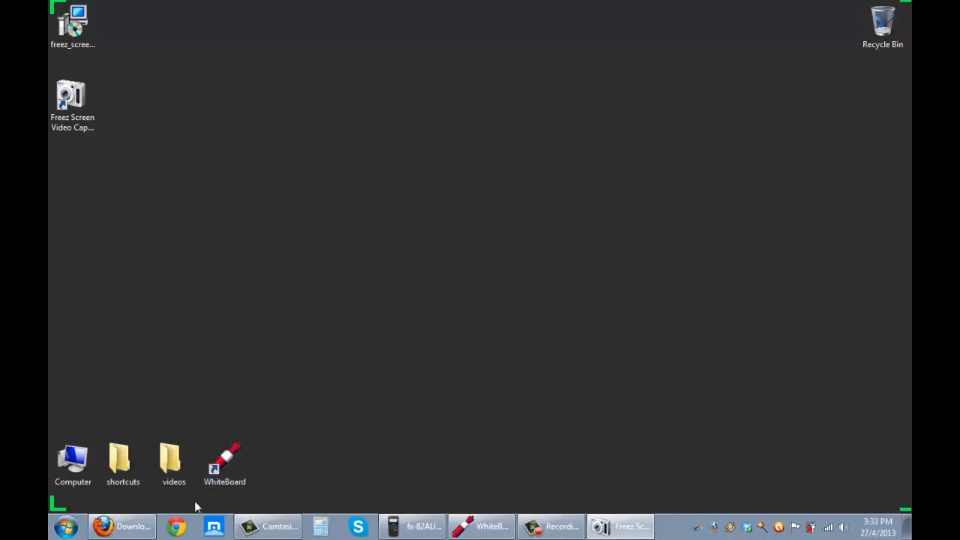
pyautogui.click(225, 462)
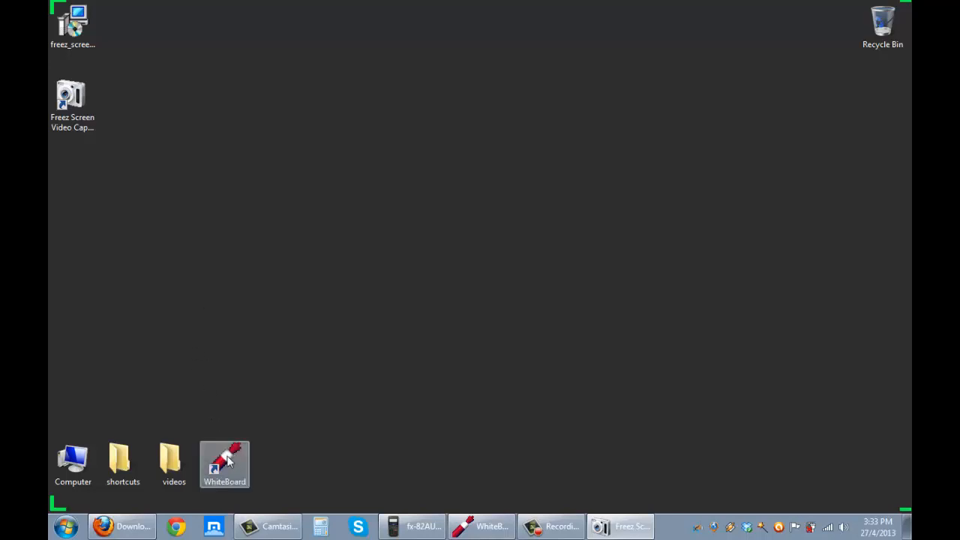
pyautogui.click(102, 526)
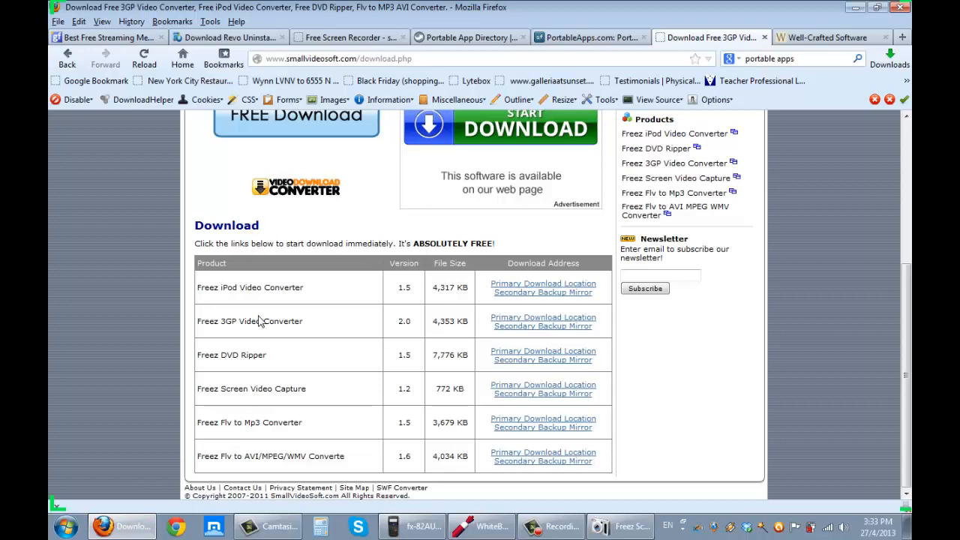
# - Switch to the Well-Crafted Software page listing Classic Whiteboard
pyautogui.click(832, 36)
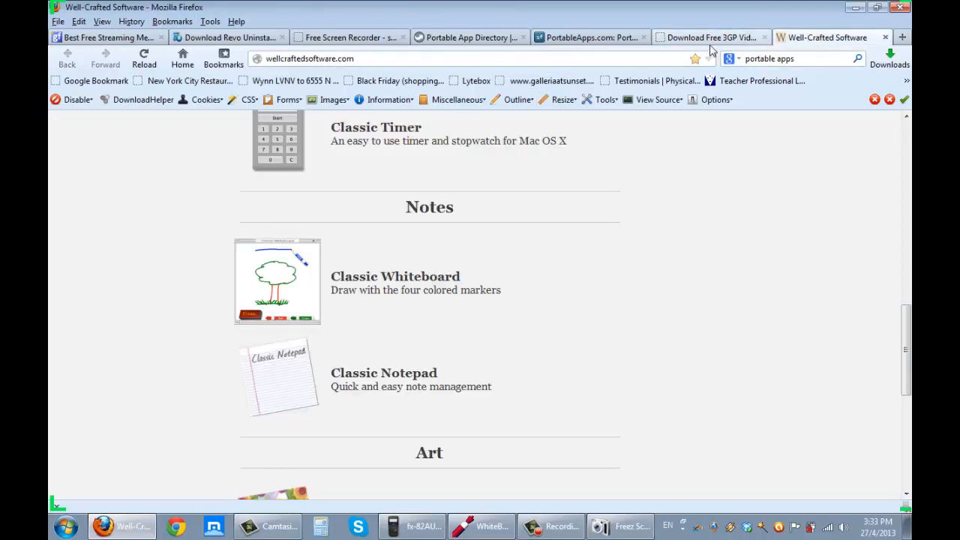
pyautogui.moveTo(345, 261)
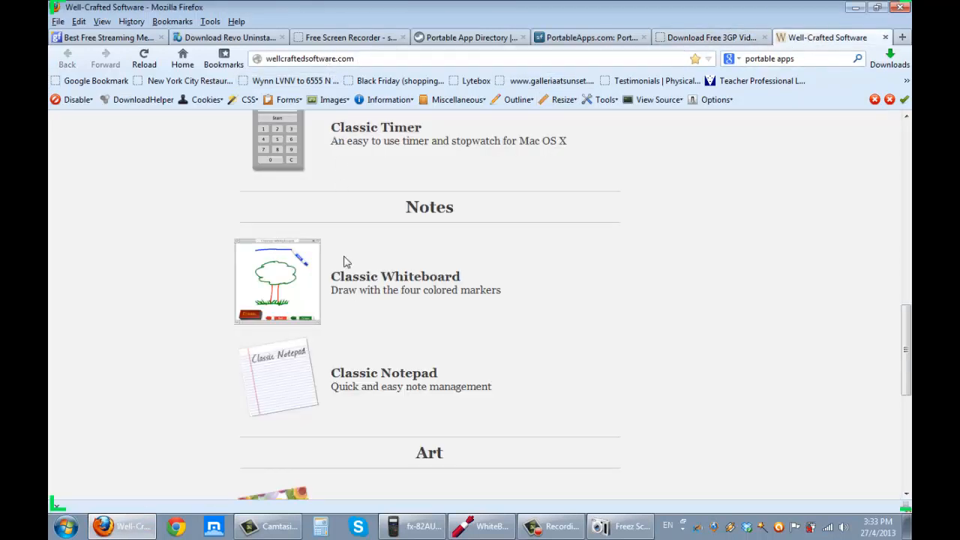
pyautogui.moveTo(287, 282)
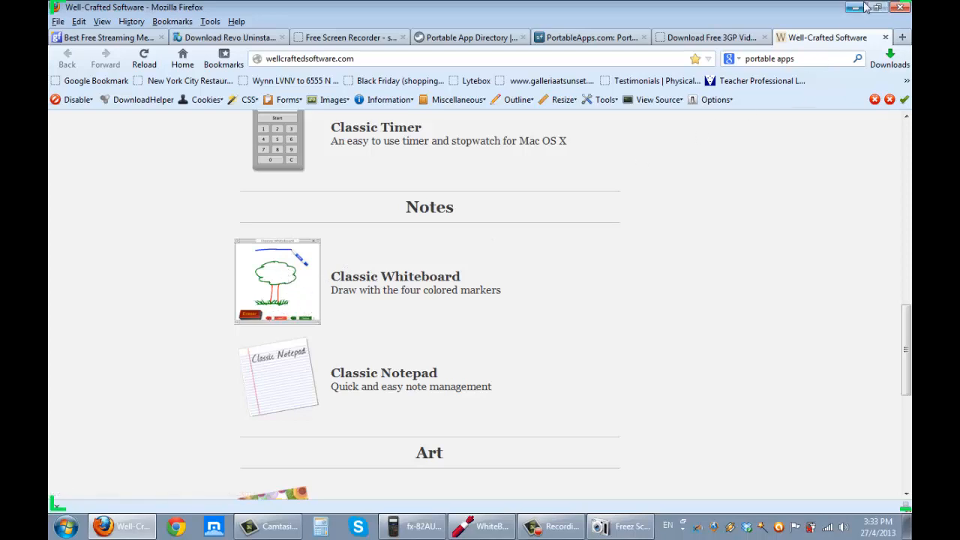
pyautogui.click(867, 8)
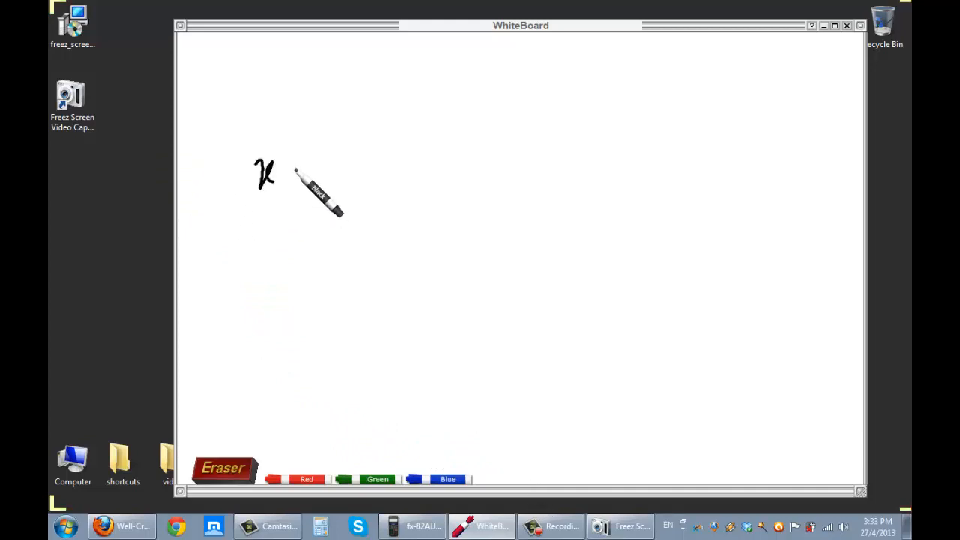
# - Write the worked equation x + 2 = 10, subtract 2 from both sides, and x = 8
pyautogui.moveTo(292, 177); pyautogui.dragTo(353, 179)
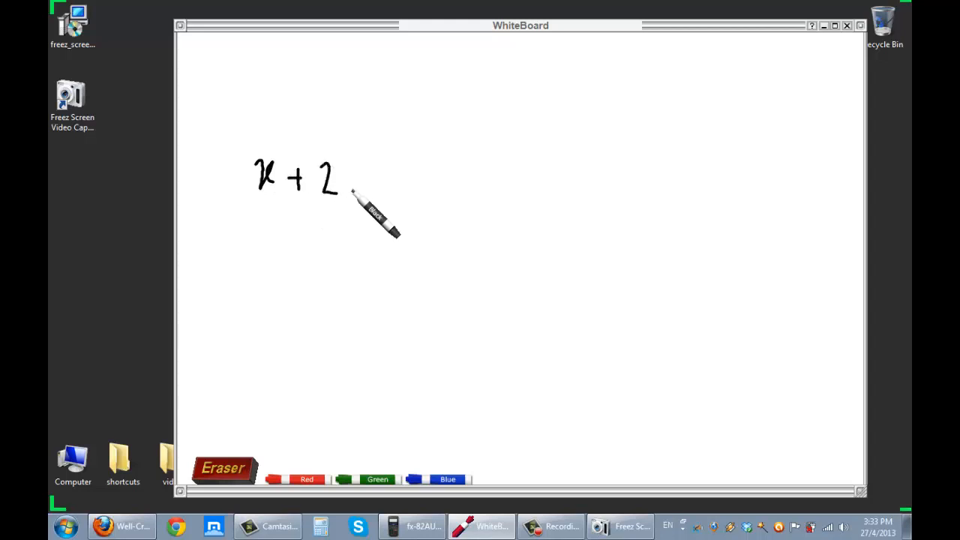
pyautogui.moveTo(372, 180); pyautogui.dragTo(387, 180)
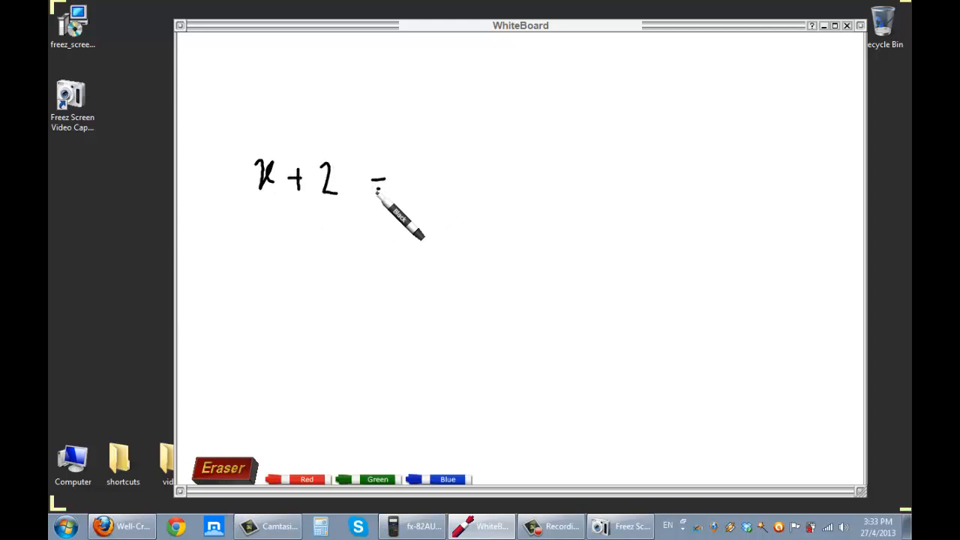
pyautogui.moveTo(372, 177); pyautogui.dragTo(465, 187)
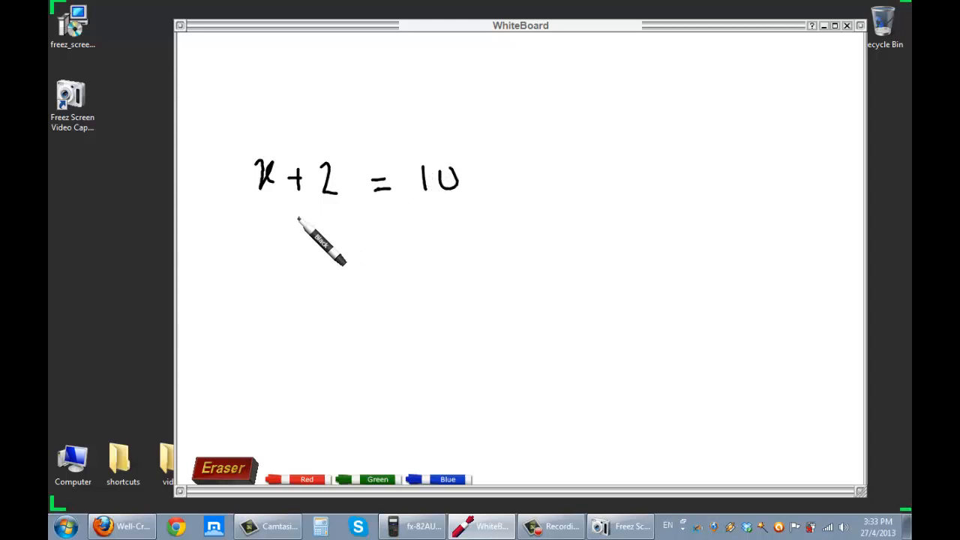
pyautogui.moveTo(300, 217); pyautogui.dragTo(330, 222)
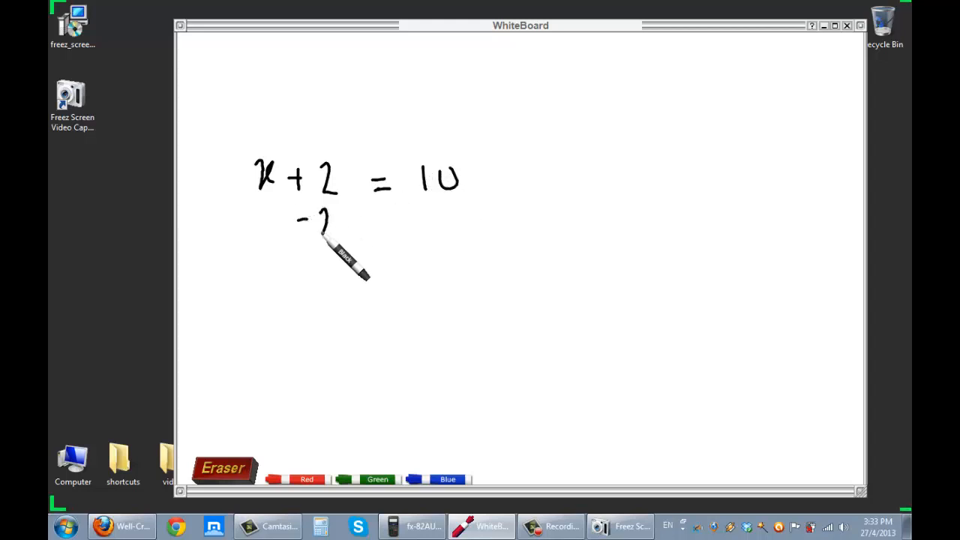
pyautogui.moveTo(315, 222); pyautogui.dragTo(457, 219)
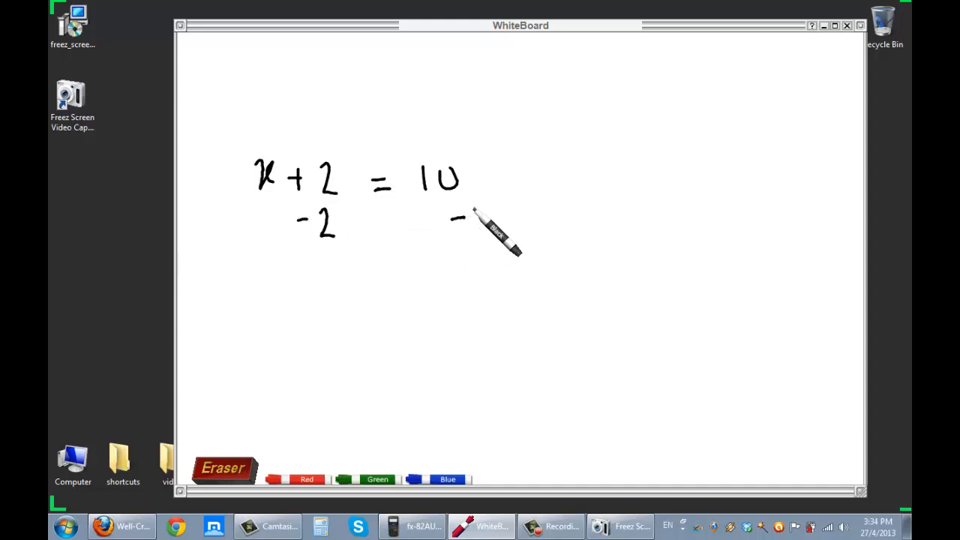
pyautogui.moveTo(458, 218); pyautogui.dragTo(486, 222)
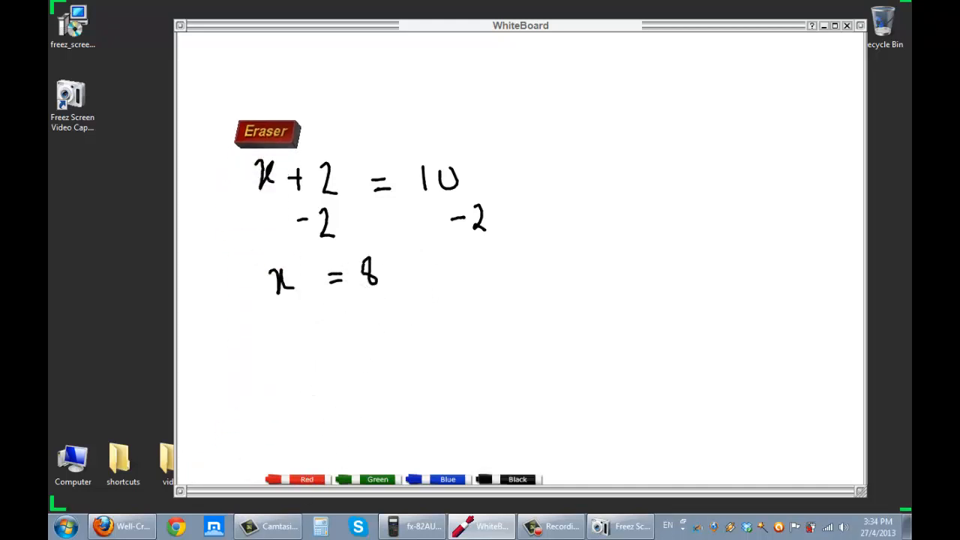
# - Erase the equation from the board, including the leftover -2
pyautogui.moveTo(267, 132); pyautogui.dragTo(302, 267)
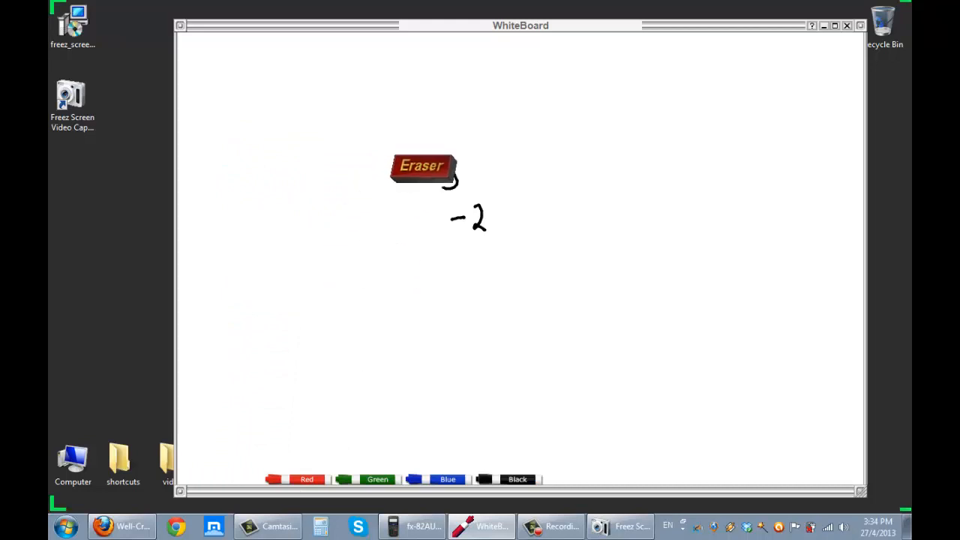
pyautogui.moveTo(423, 165); pyautogui.dragTo(372, 450)
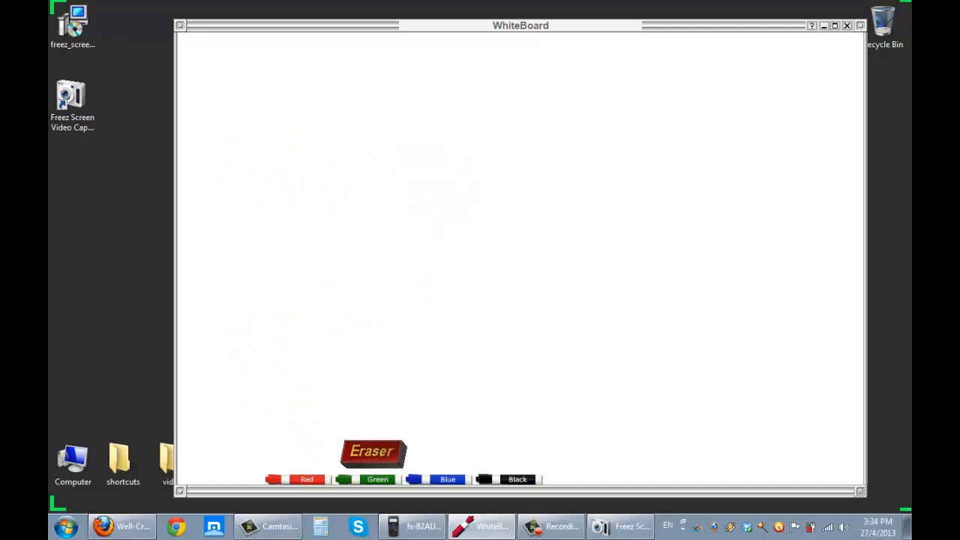
pyautogui.moveTo(372, 451); pyautogui.dragTo(297, 274)
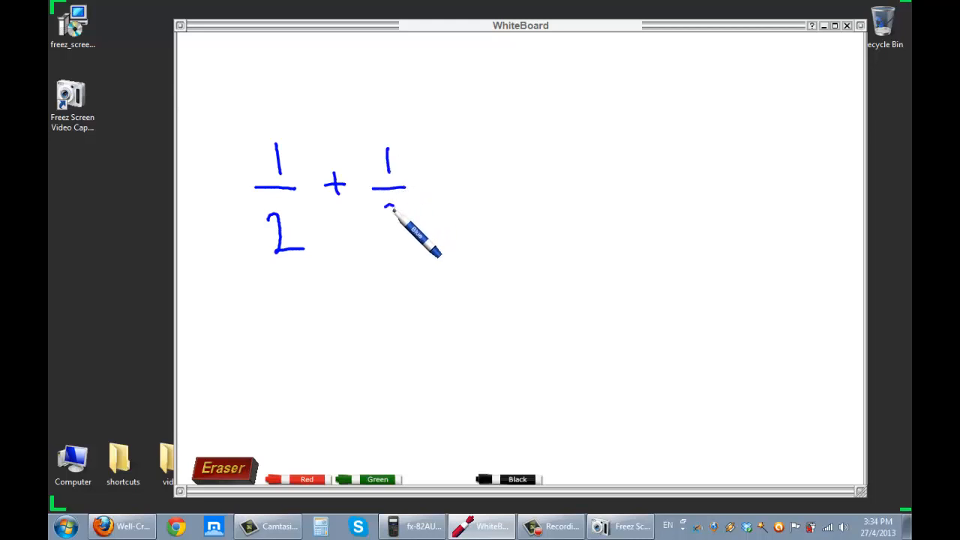
pyautogui.moveTo(390, 217); pyautogui.dragTo(450, 195)
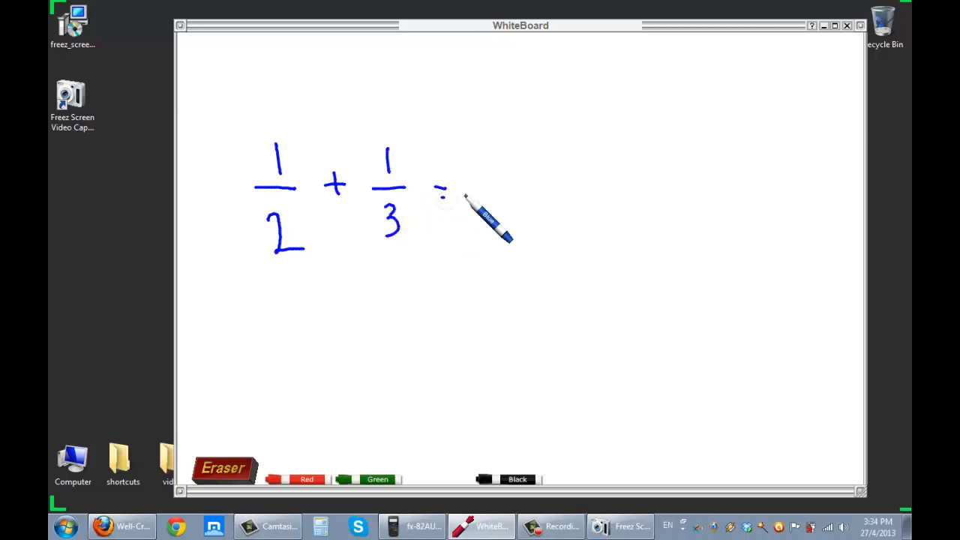
pyautogui.moveTo(472, 189); pyautogui.dragTo(615, 186)
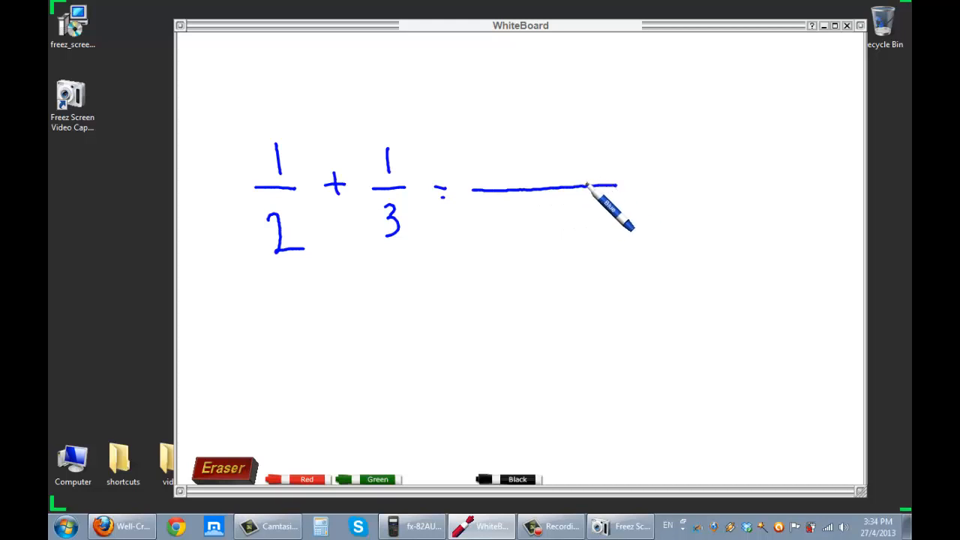
pyautogui.moveTo(318, 263)
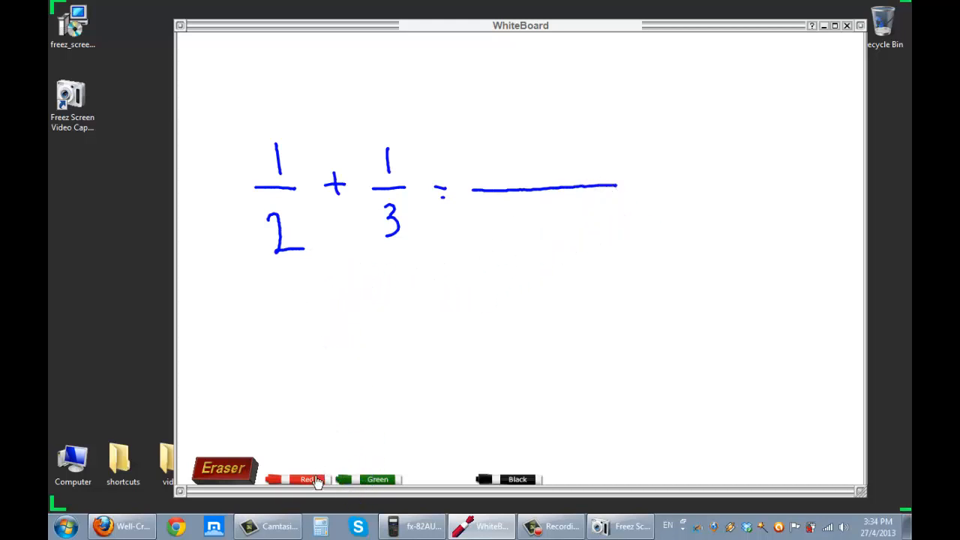
pyautogui.click(305, 480)
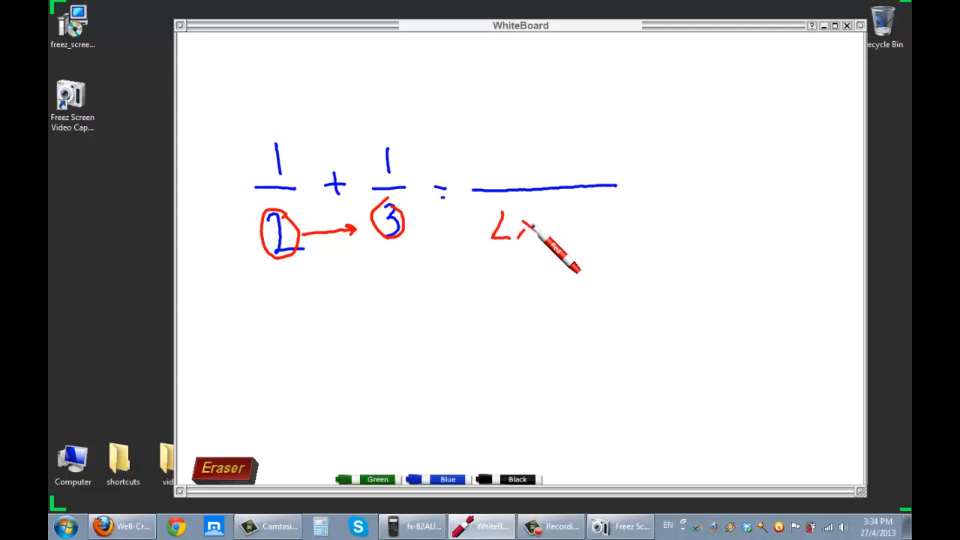
pyautogui.moveTo(540, 217); pyautogui.dragTo(551, 240)
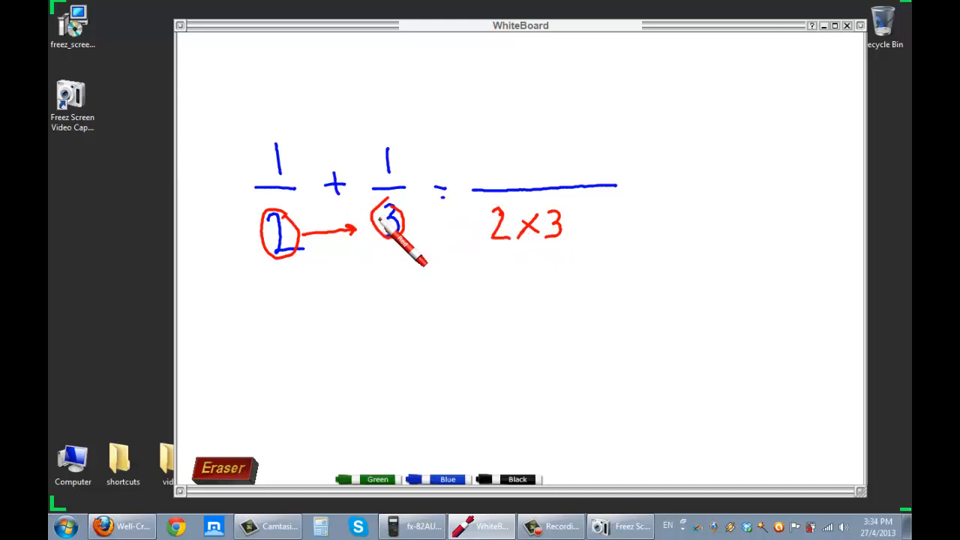
pyautogui.moveTo(315, 188); pyautogui.dragTo(390, 225)
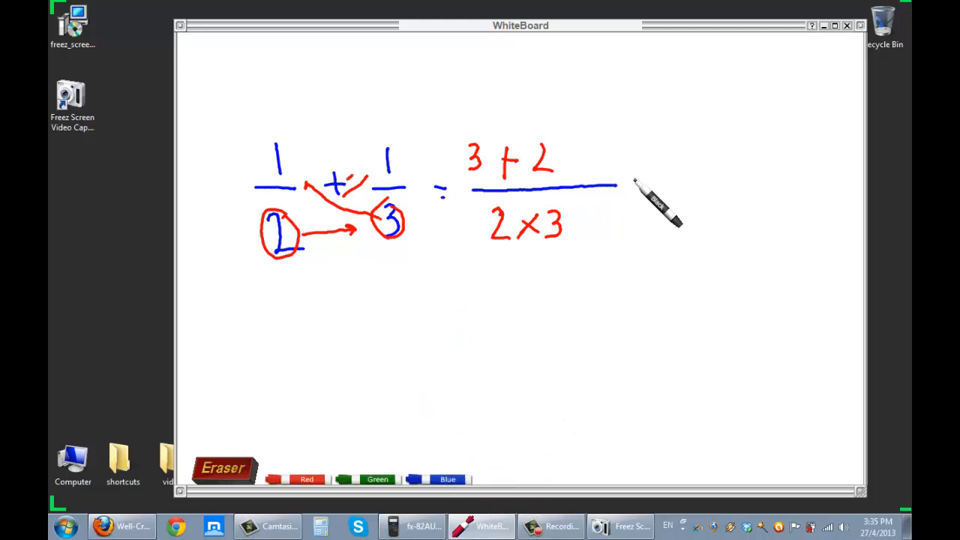
pyautogui.moveTo(630, 187); pyautogui.dragTo(647, 193)
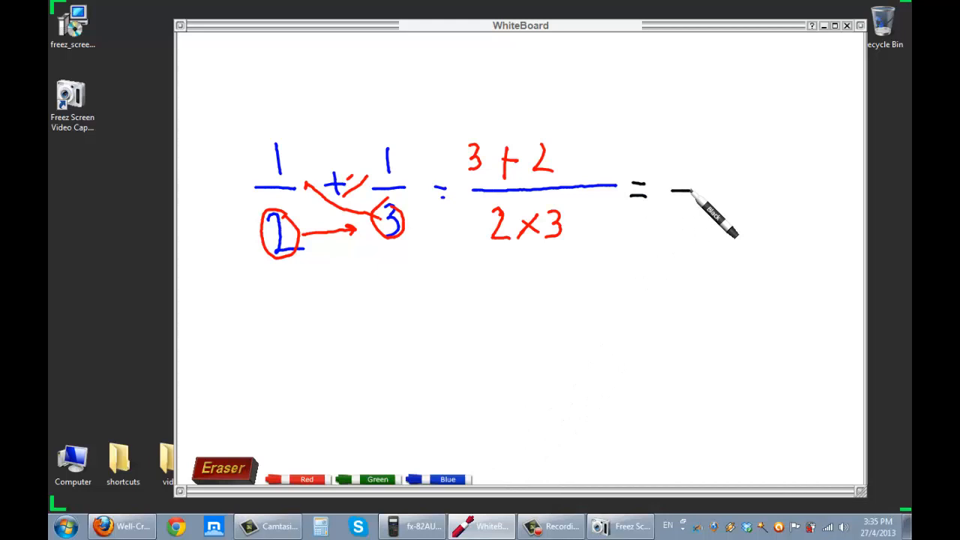
pyautogui.moveTo(675, 192); pyautogui.dragTo(742, 192)
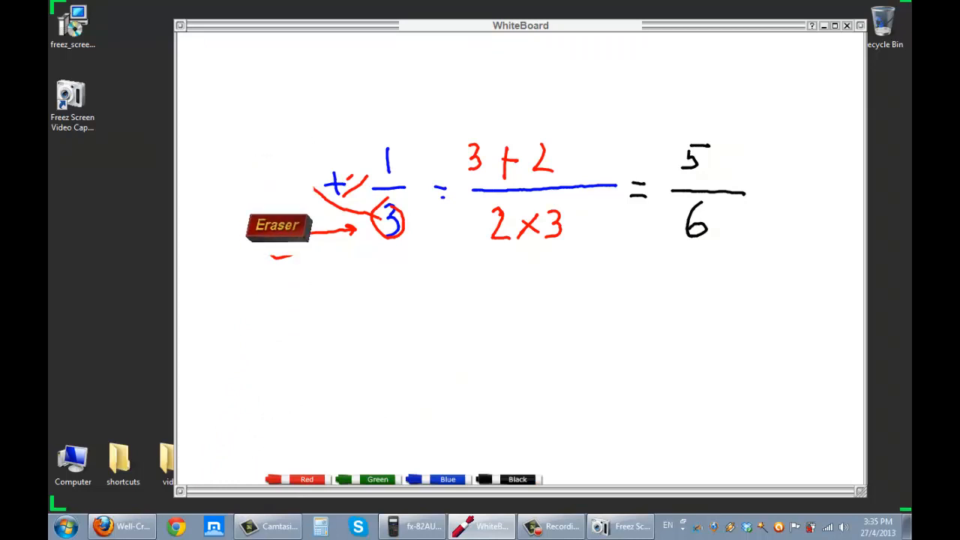
pyautogui.moveTo(278, 225); pyautogui.dragTo(418, 222)
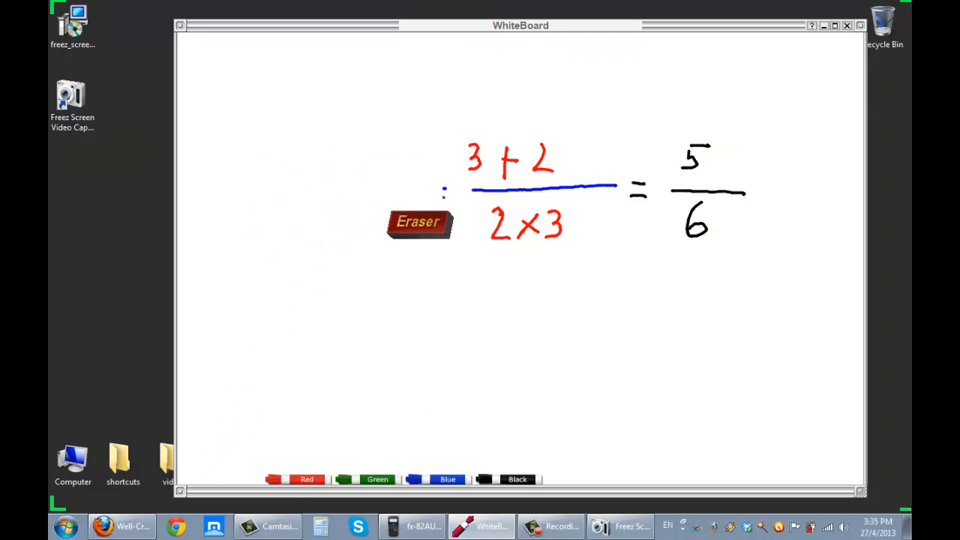
pyautogui.moveTo(418, 221); pyautogui.dragTo(489, 198)
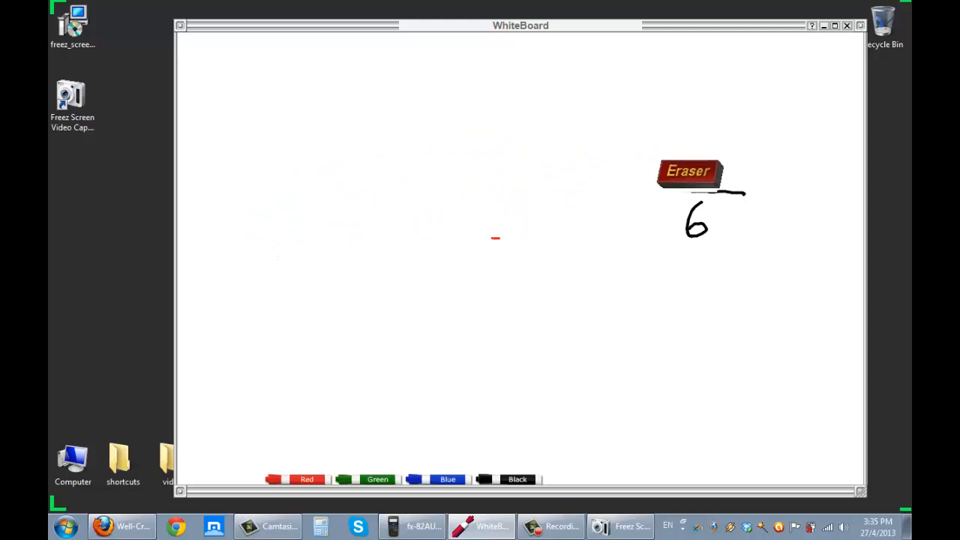
pyautogui.moveTo(687, 171); pyautogui.dragTo(504, 238)
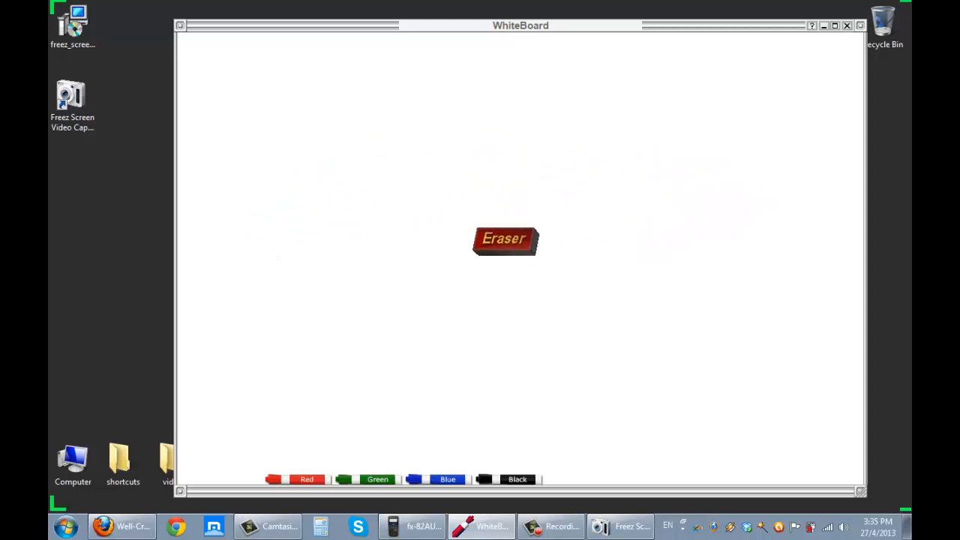
# - Clear the board and draw a right triangle's base, vertical side and hypotenuse in black
pyautogui.moveTo(504, 240); pyautogui.dragTo(387, 417)
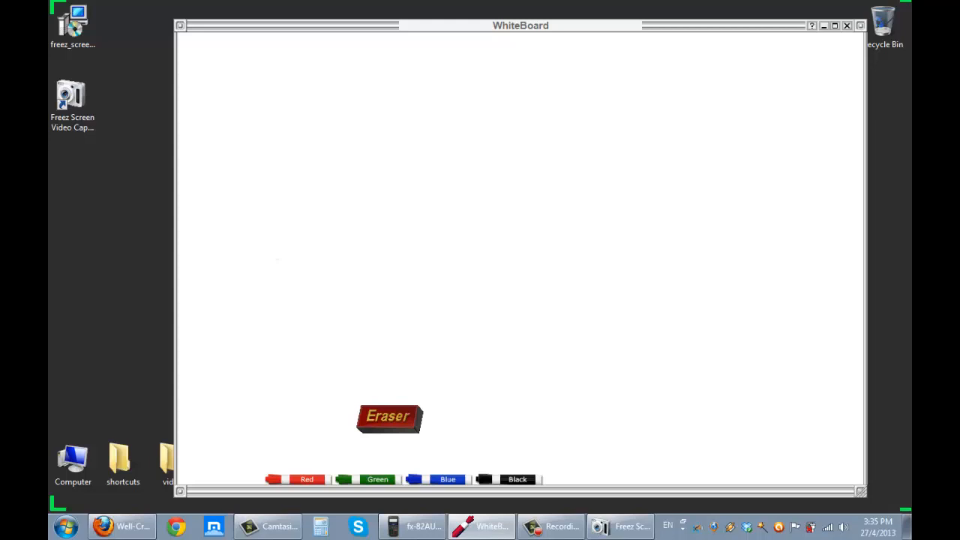
pyautogui.moveTo(387, 417); pyautogui.dragTo(461, 456)
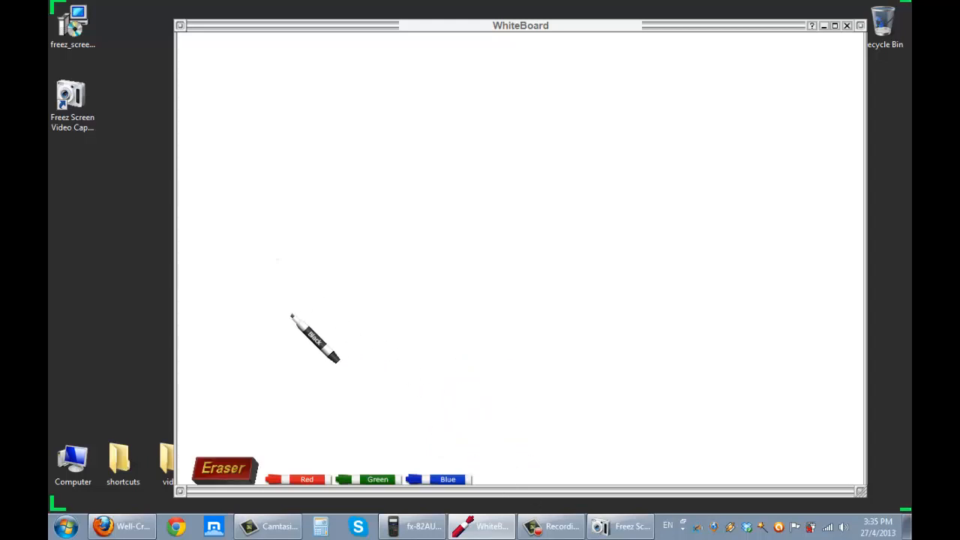
pyautogui.moveTo(268, 322); pyautogui.dragTo(438, 318)
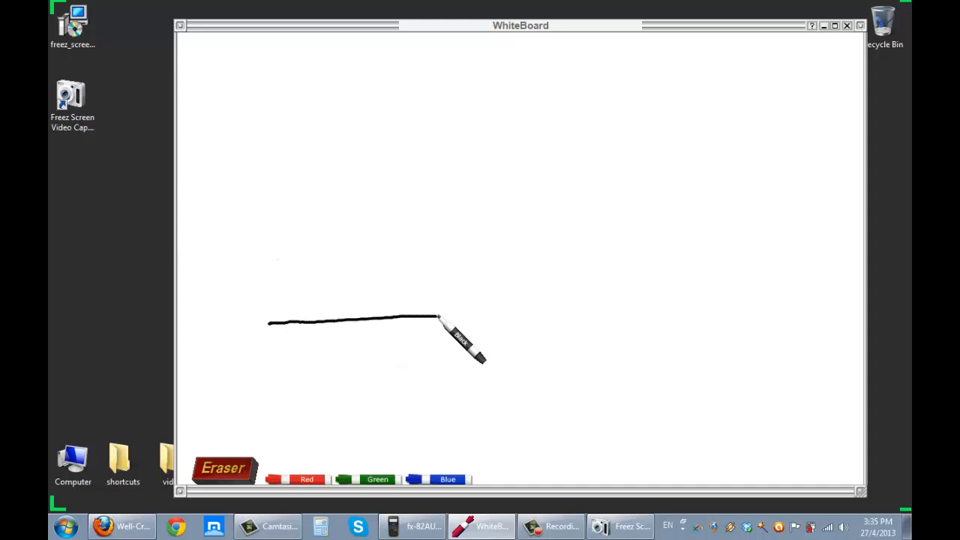
pyautogui.moveTo(513, 317); pyautogui.dragTo(502, 143)
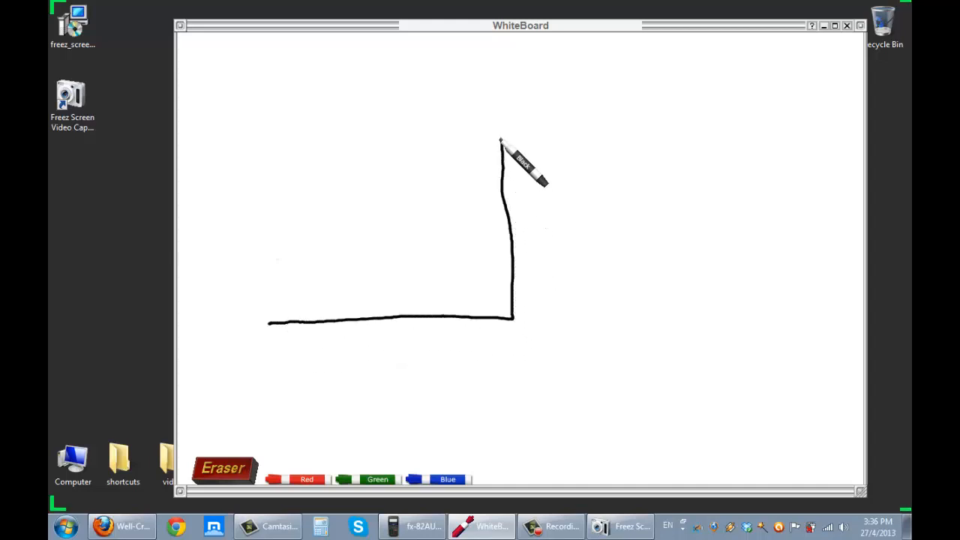
pyautogui.moveTo(501, 141); pyautogui.dragTo(299, 318)
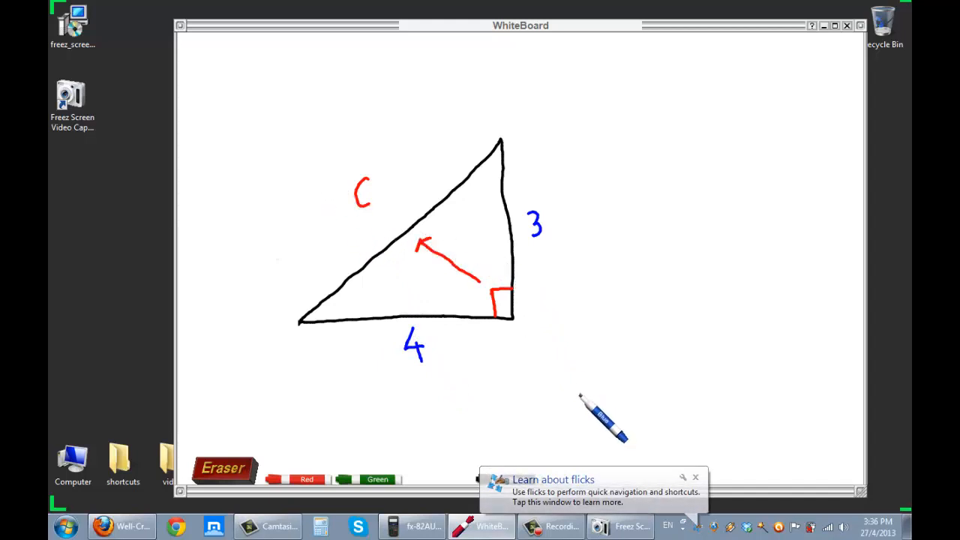
pyautogui.moveTo(555, 210)
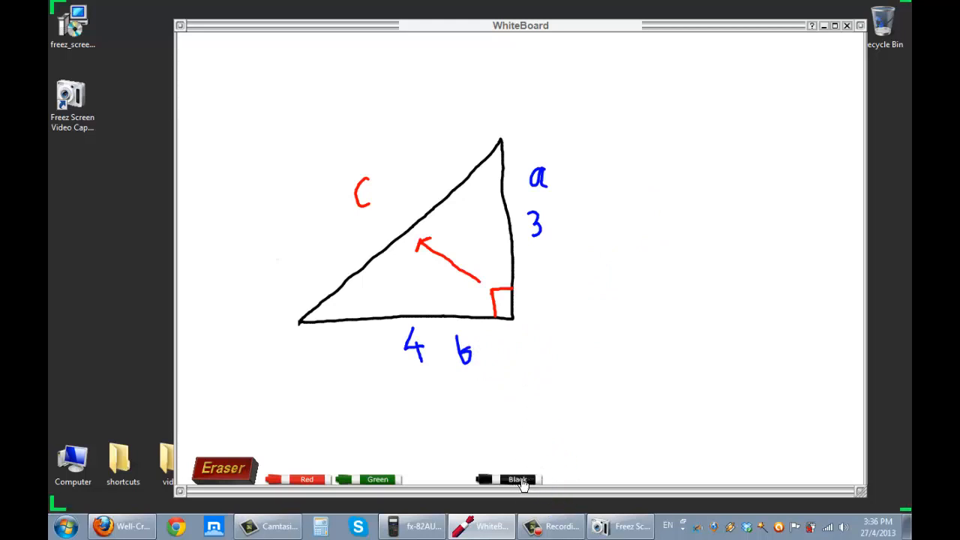
# - Write the Pythagoras working beside the triangle, ending with c = √25 = 5 in red
pyautogui.click(519, 480)
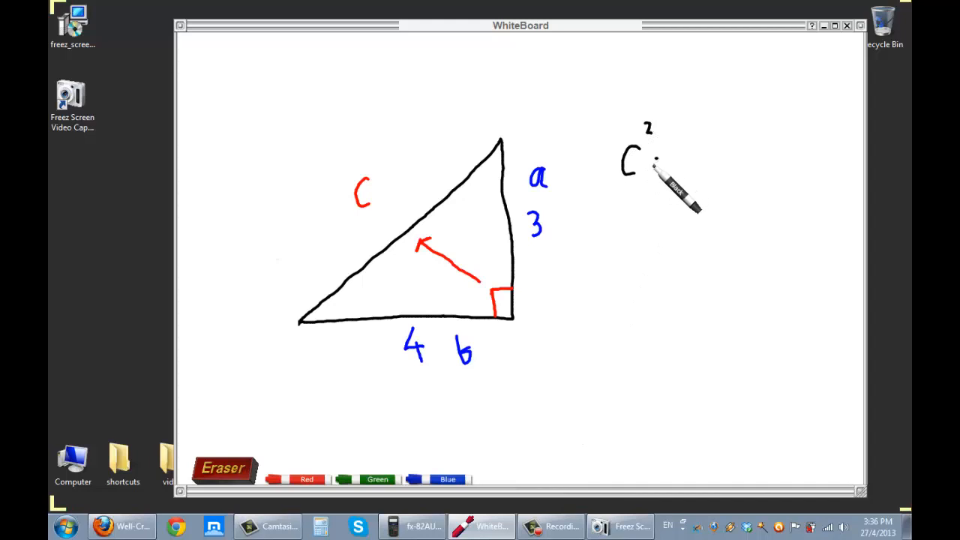
pyautogui.moveTo(659, 173); pyautogui.dragTo(690, 157)
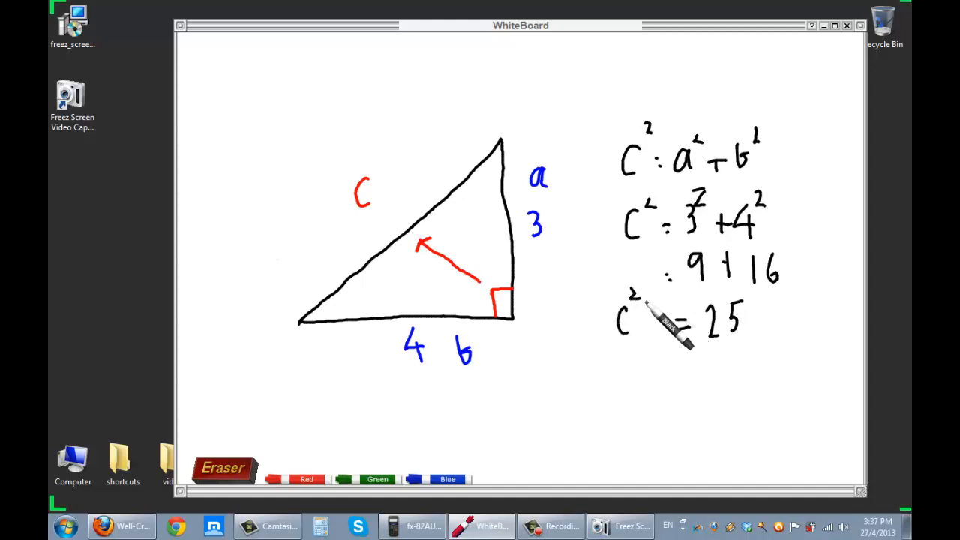
pyautogui.moveTo(687, 337)
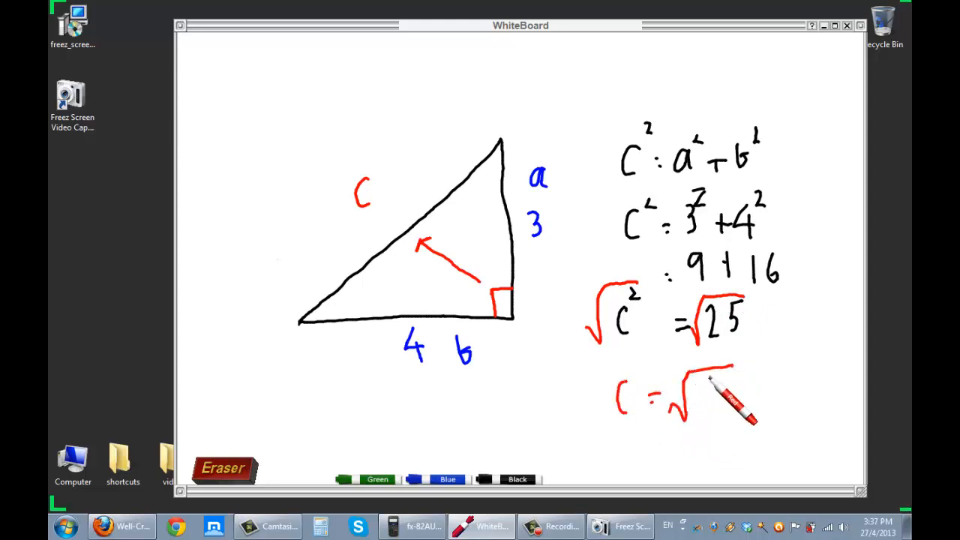
pyautogui.moveTo(689, 404); pyautogui.dragTo(720, 390)
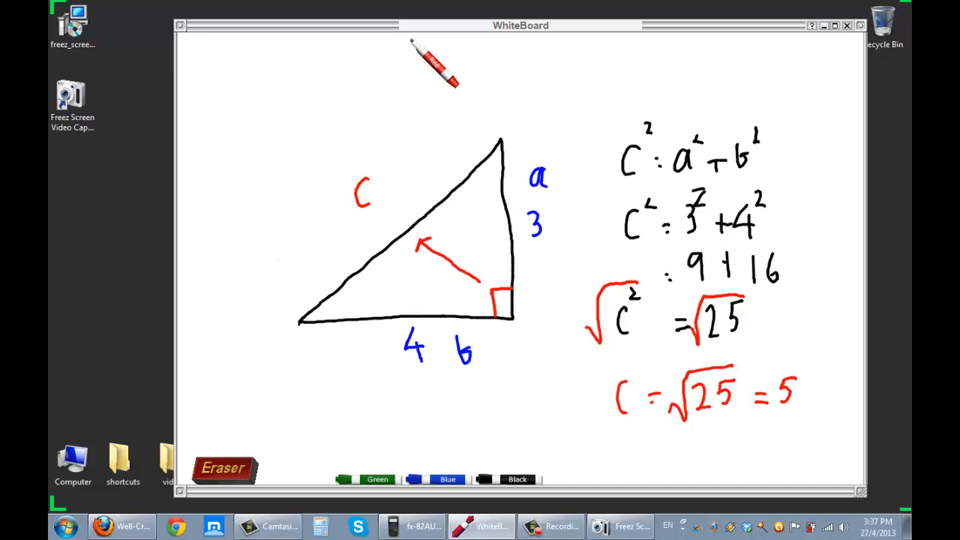
pyautogui.moveTo(303, 123)
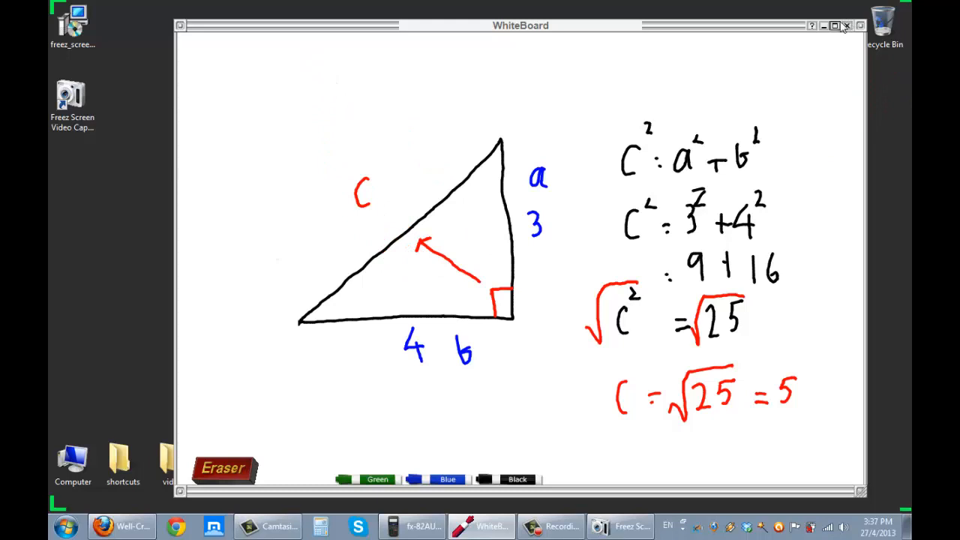
pyautogui.moveTo(824, 30)
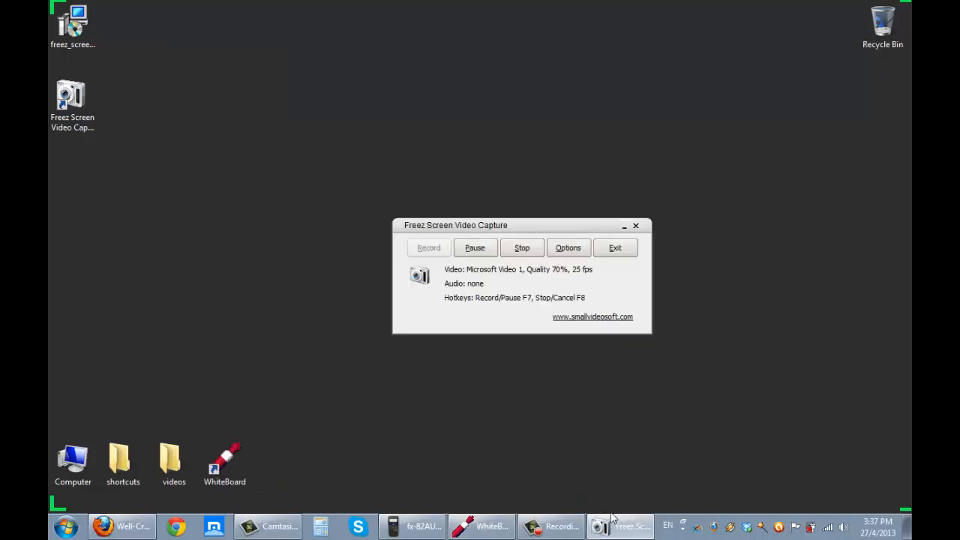
# - Stop the recording and choose the desktop as the save location
pyautogui.click(521, 248)
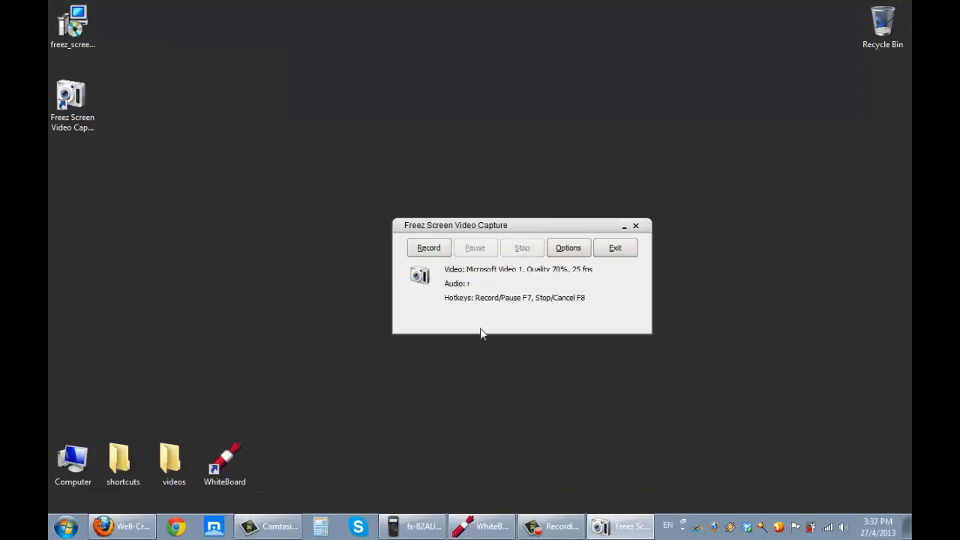
pyautogui.click(429, 247)
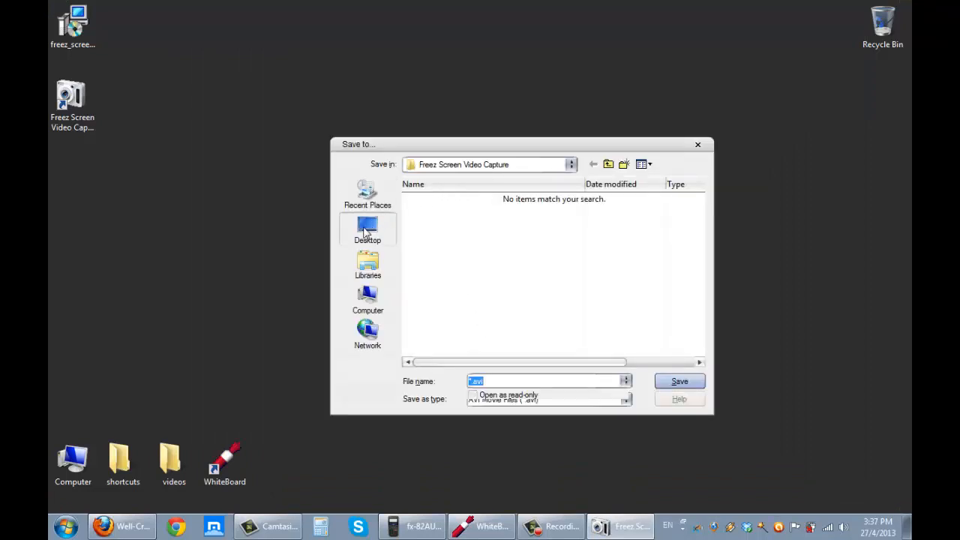
pyautogui.click(367, 228)
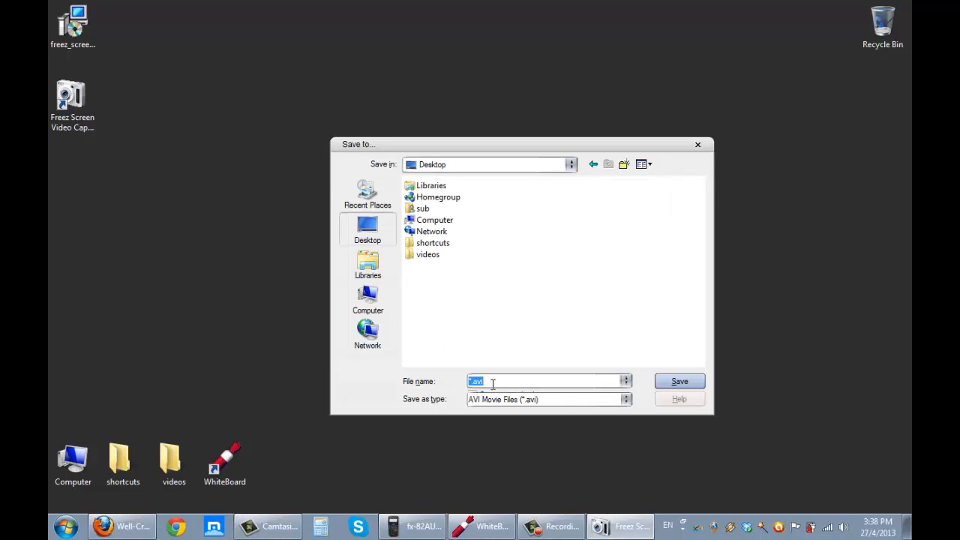
# - Save the recording as testing-out-freez-screen, keeping the AVI Movie Files type
pyautogui.write('testing')
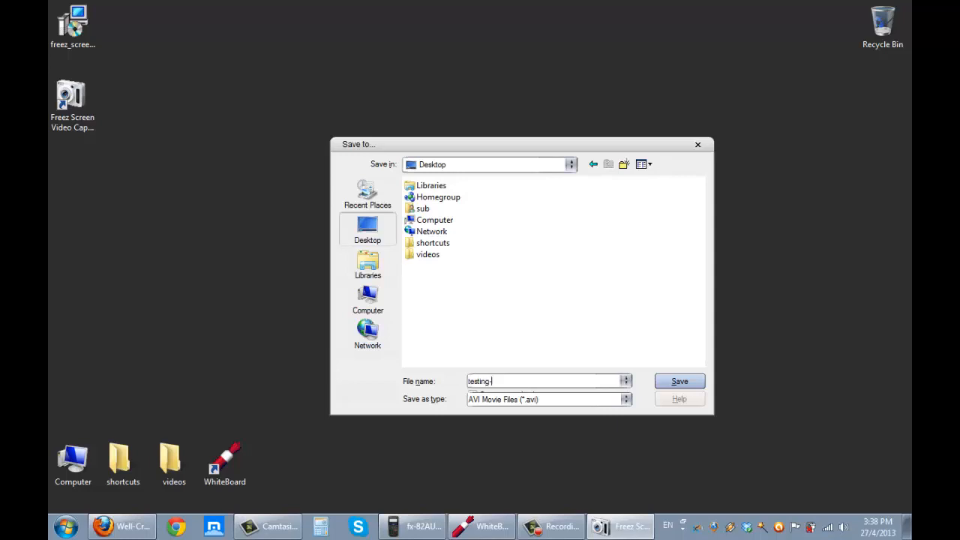
pyautogui.write('out-freez')
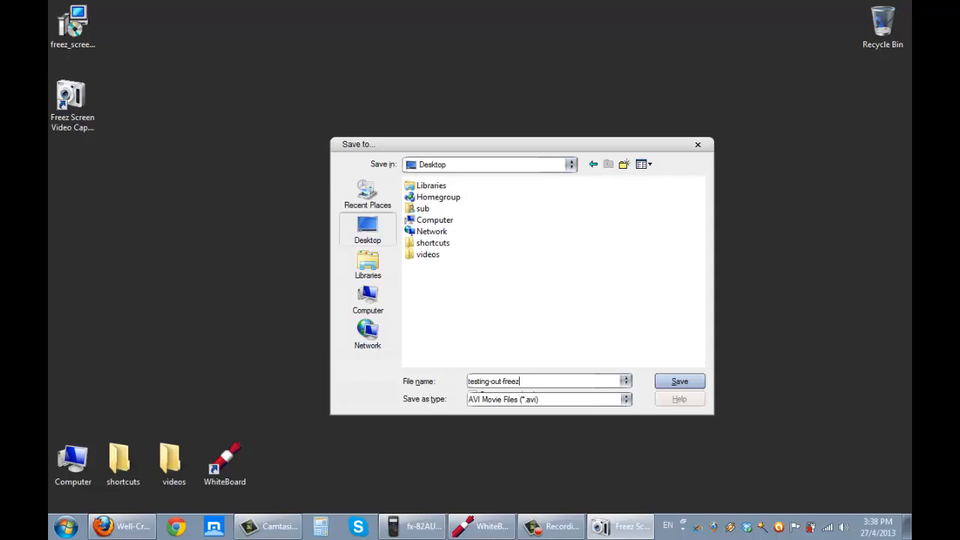
pyautogui.write('-screen')
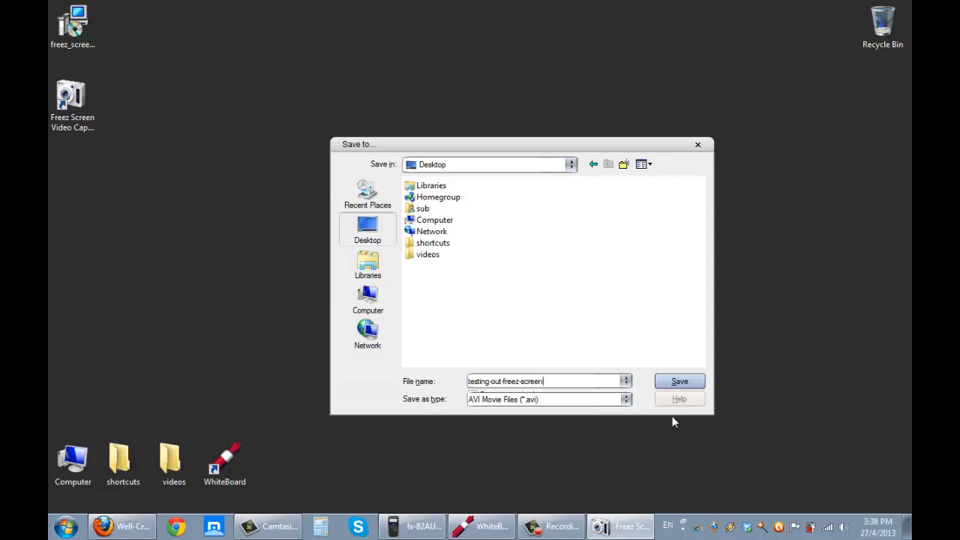
pyautogui.click(626, 399)
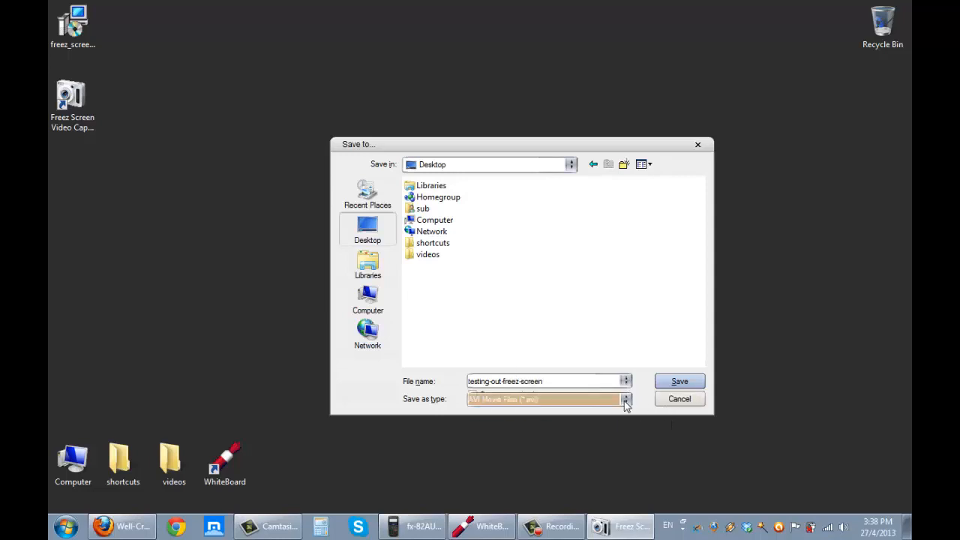
pyautogui.moveTo(633, 399)
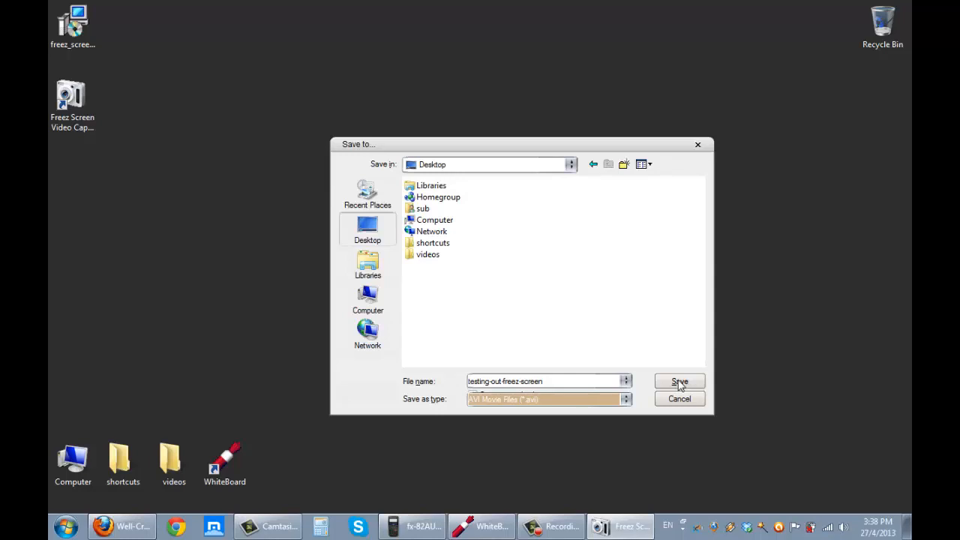
pyautogui.click(679, 381)
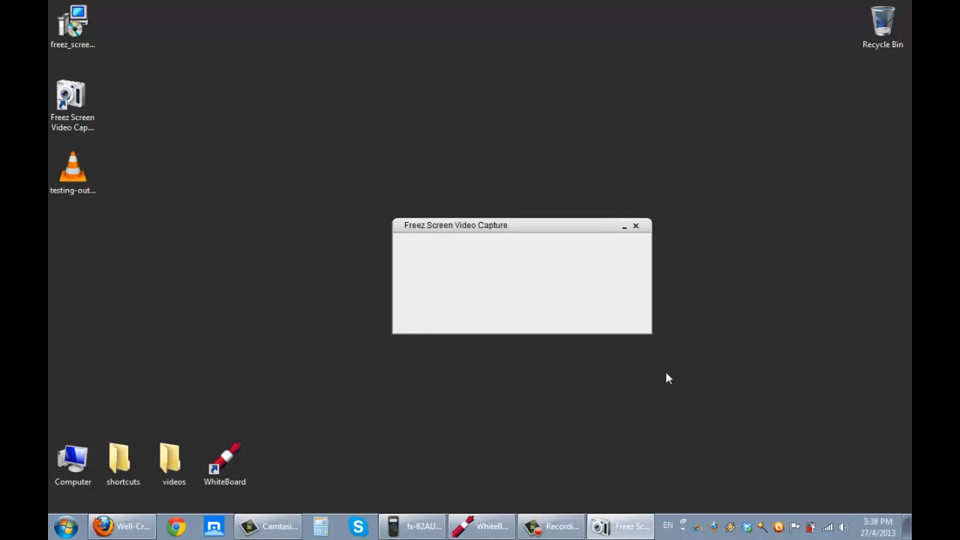
pyautogui.moveTo(576, 375)
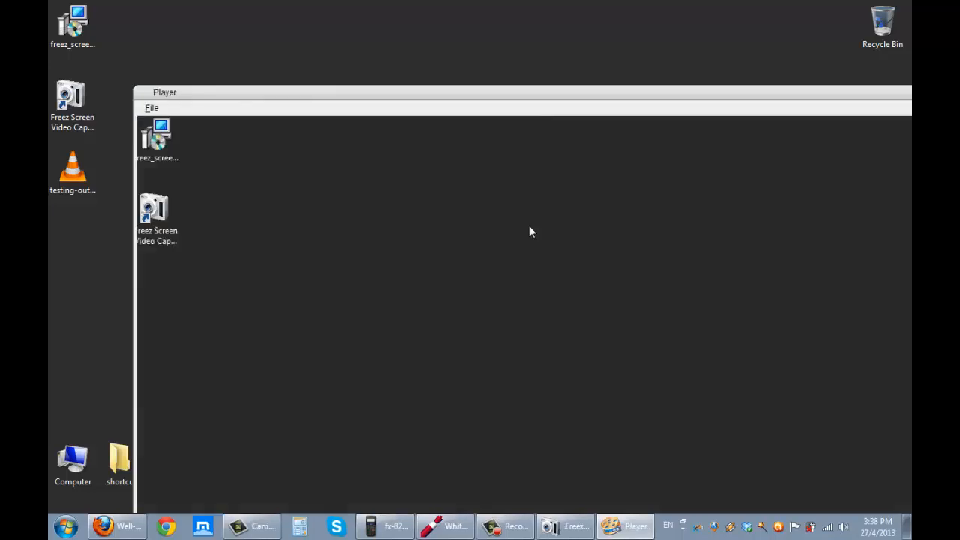
pyautogui.moveTo(248, 102)
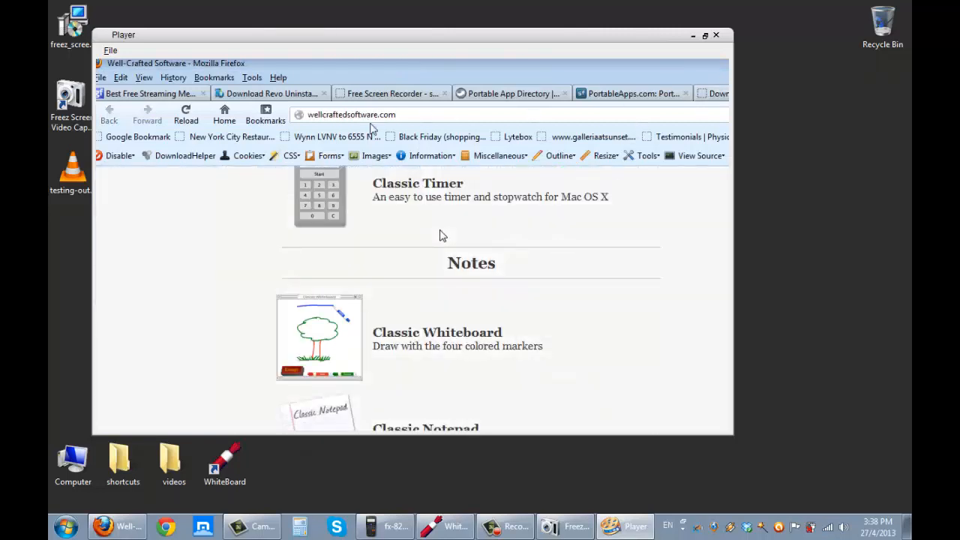
pyautogui.moveTo(407, 339)
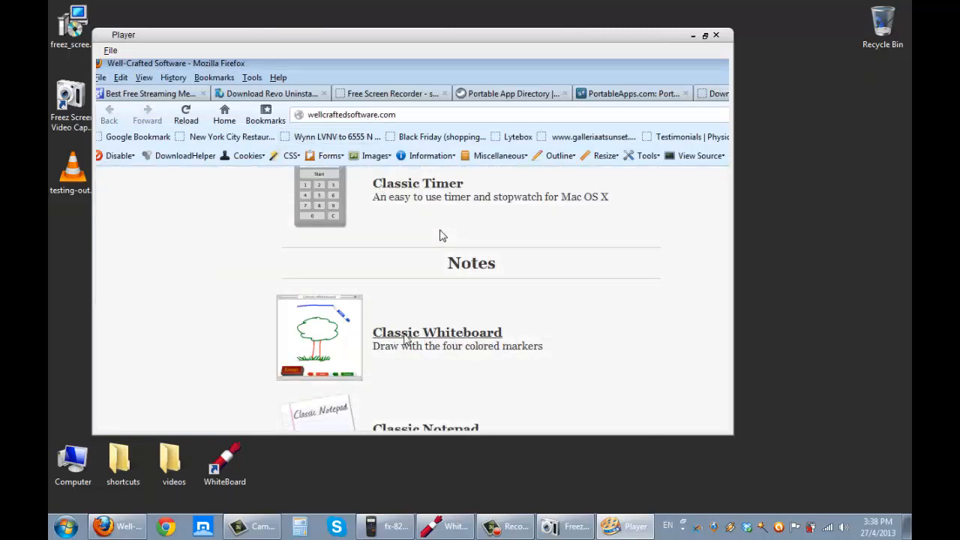
pyautogui.moveTo(327, 360)
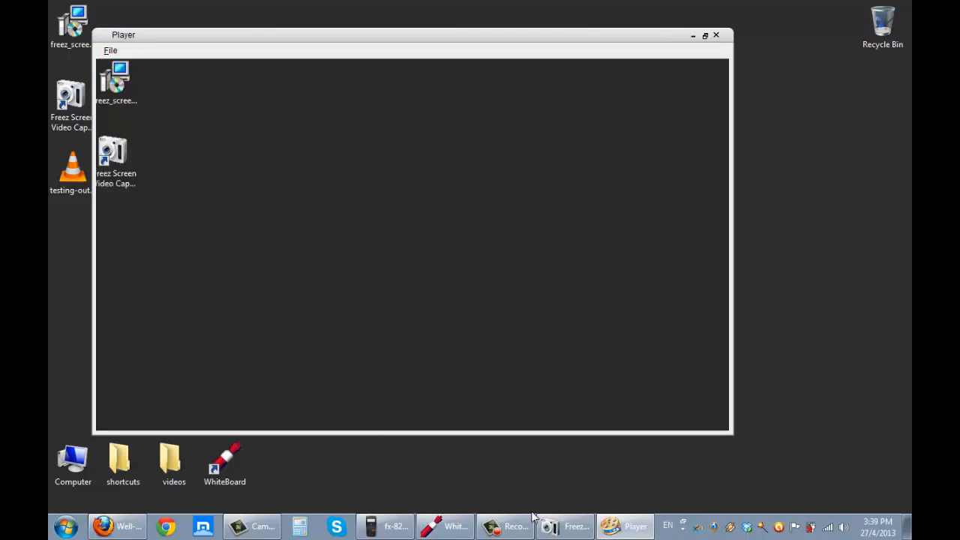
# - Bring the capture window forward and review Recording Options: Microsoft Video 1, quality 70, 25 fps
pyautogui.click(575, 524)
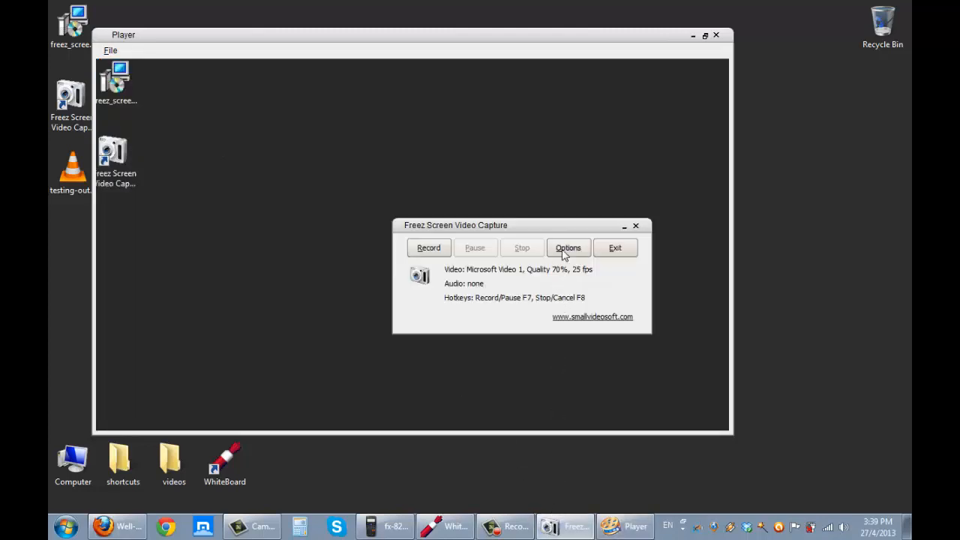
pyautogui.click(568, 247)
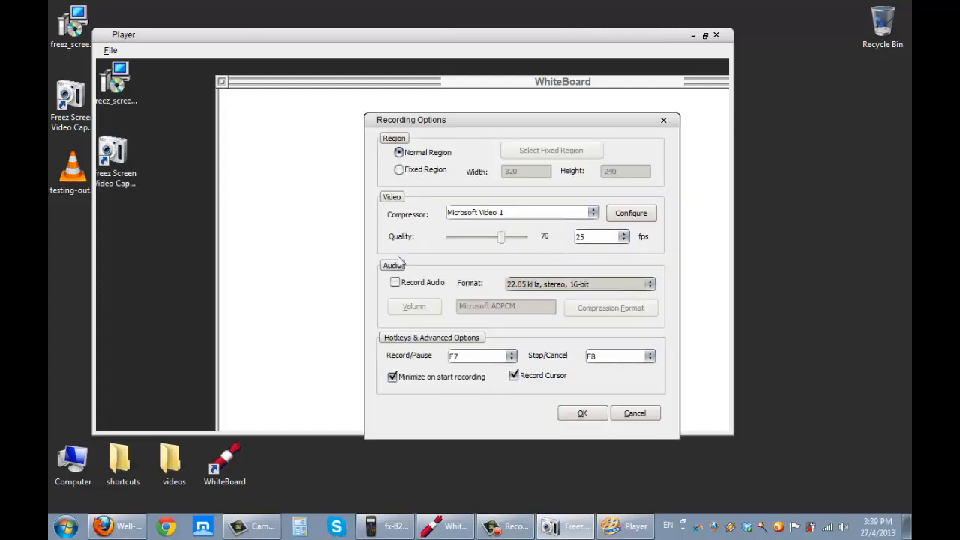
pyautogui.moveTo(502, 267)
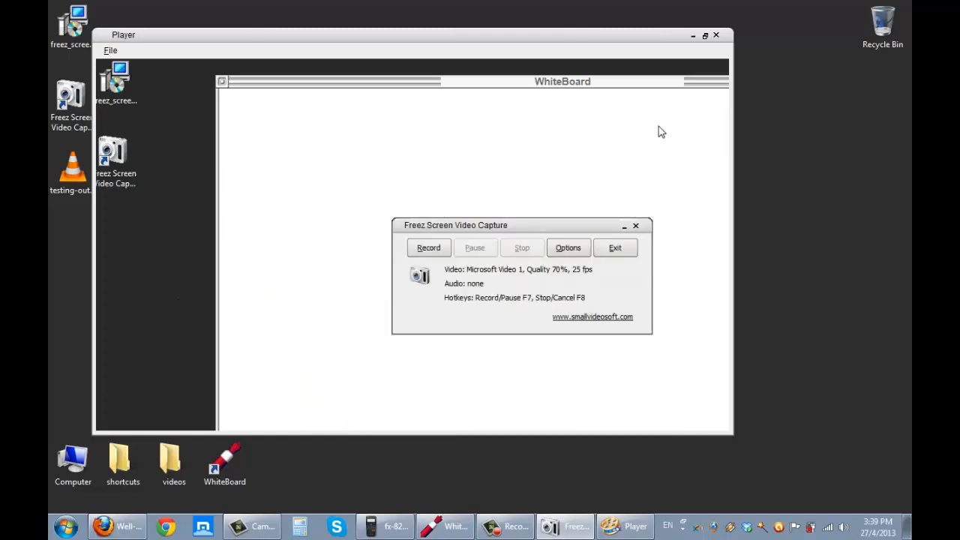
# - Hide the capture window and watch the replay of x + 2 = 10, -2 and the fraction 1/2 +
pyautogui.click(636, 225)
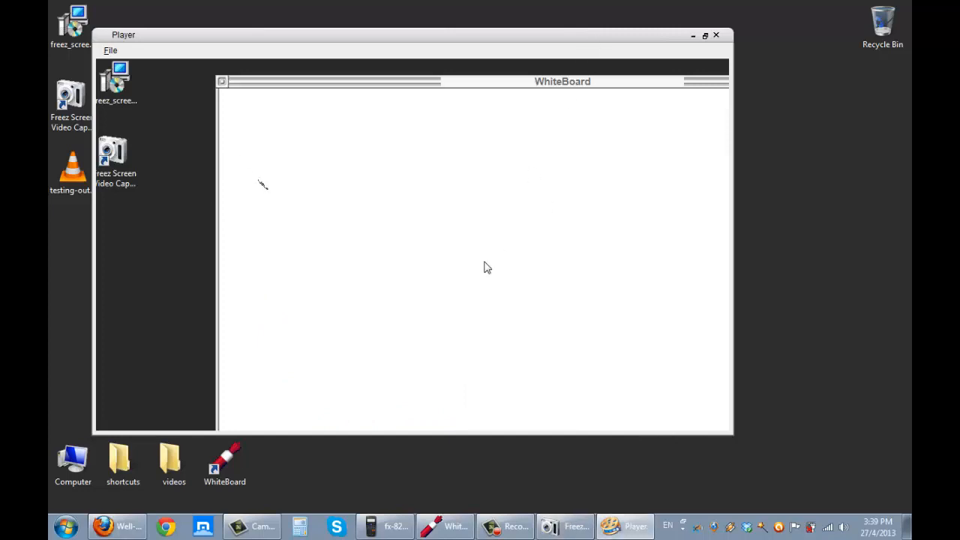
pyautogui.moveTo(297, 217); pyautogui.dragTo(342, 243)
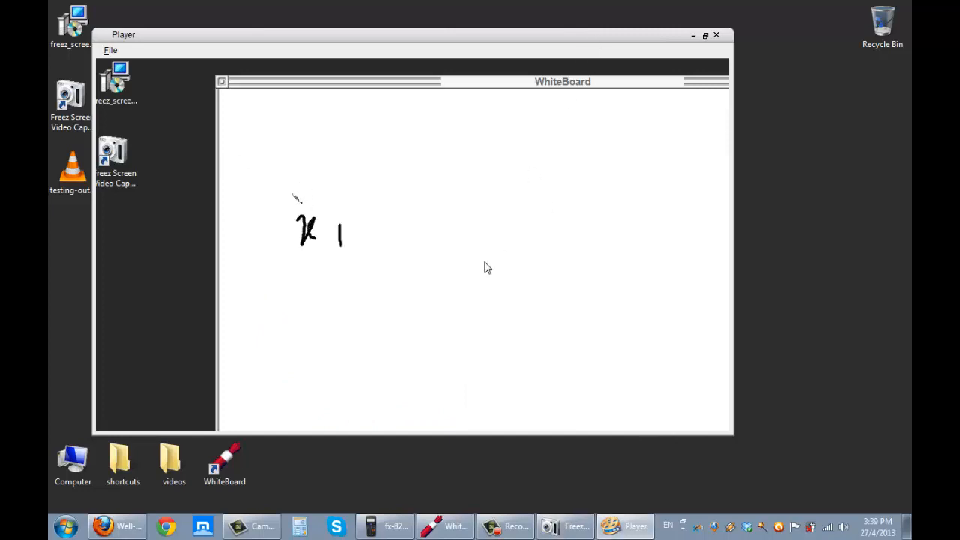
pyautogui.moveTo(330, 232); pyautogui.dragTo(427, 237)
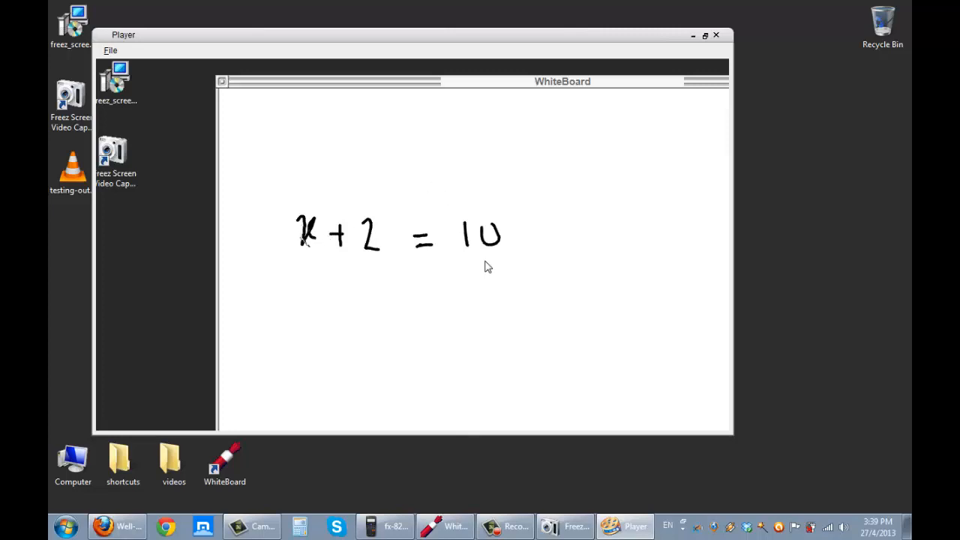
pyautogui.moveTo(342, 278); pyautogui.dragTo(378, 278)
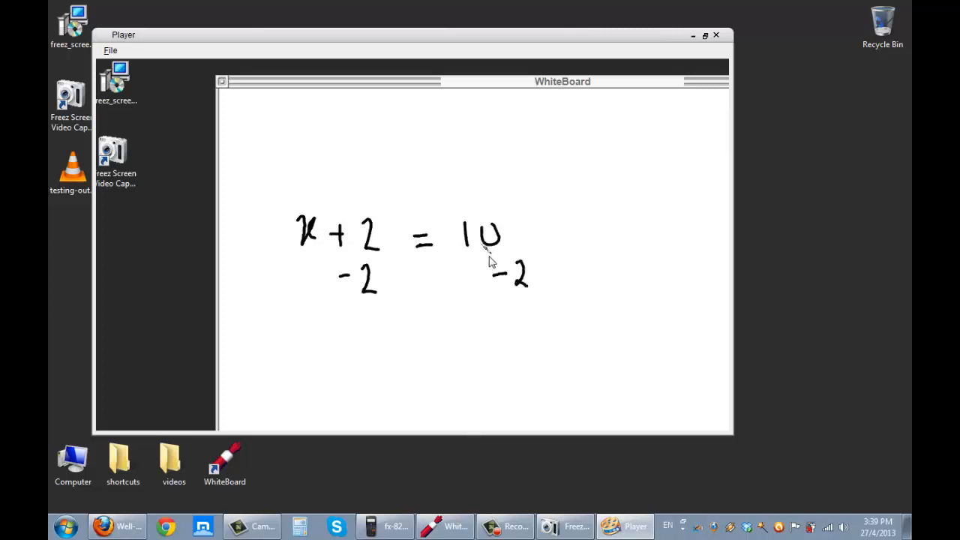
pyautogui.moveTo(312, 322); pyautogui.dragTo(327, 348)
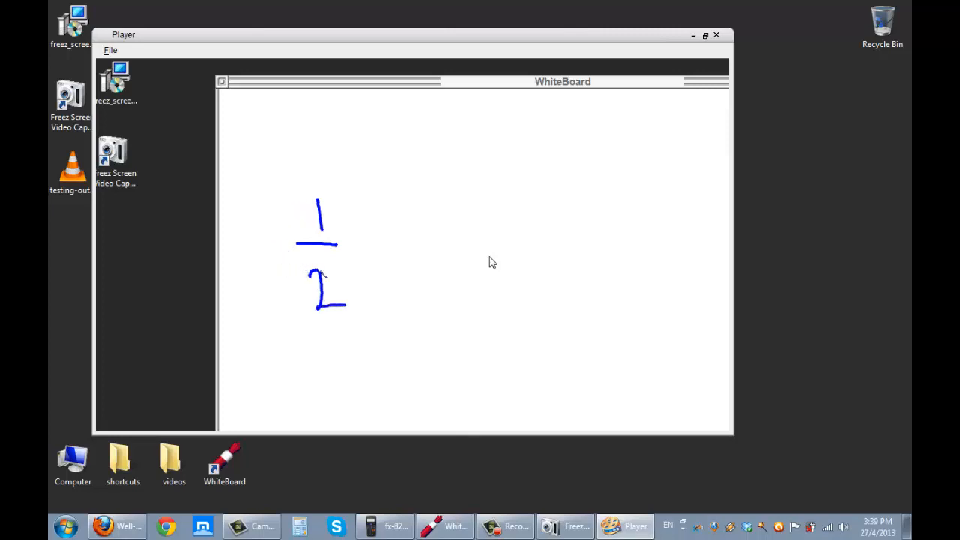
pyautogui.moveTo(368, 240); pyautogui.dragTo(387, 240)
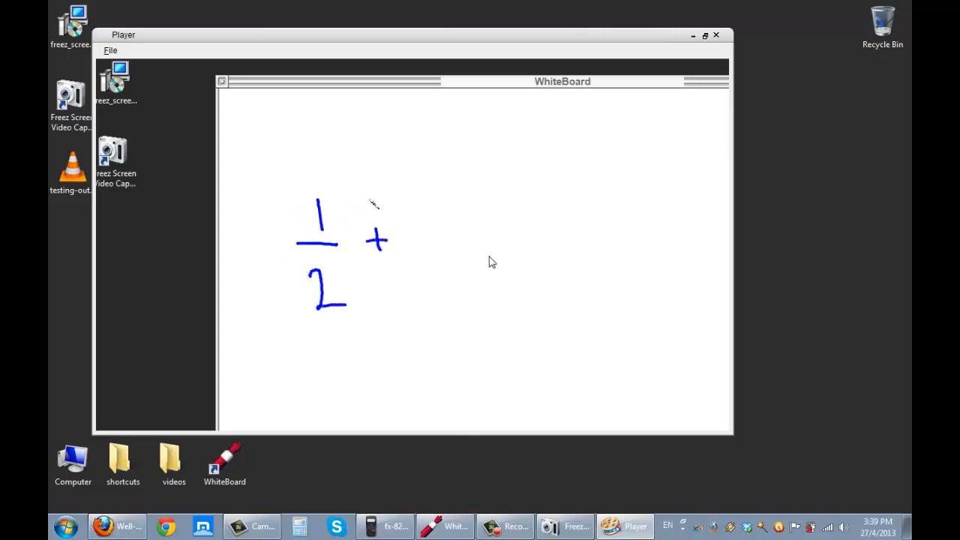
pyautogui.moveTo(428, 203); pyautogui.dragTo(428, 237)
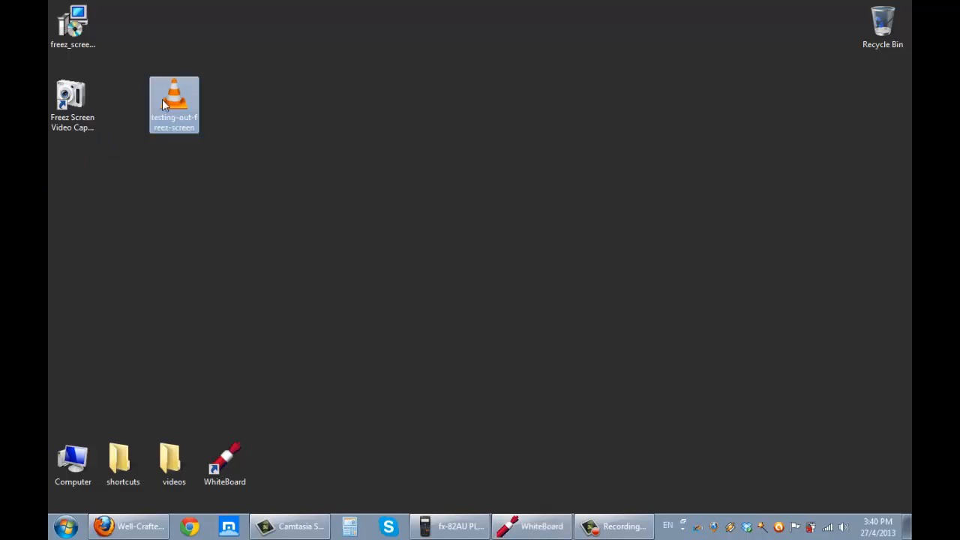
pyautogui.moveTo(165, 105)
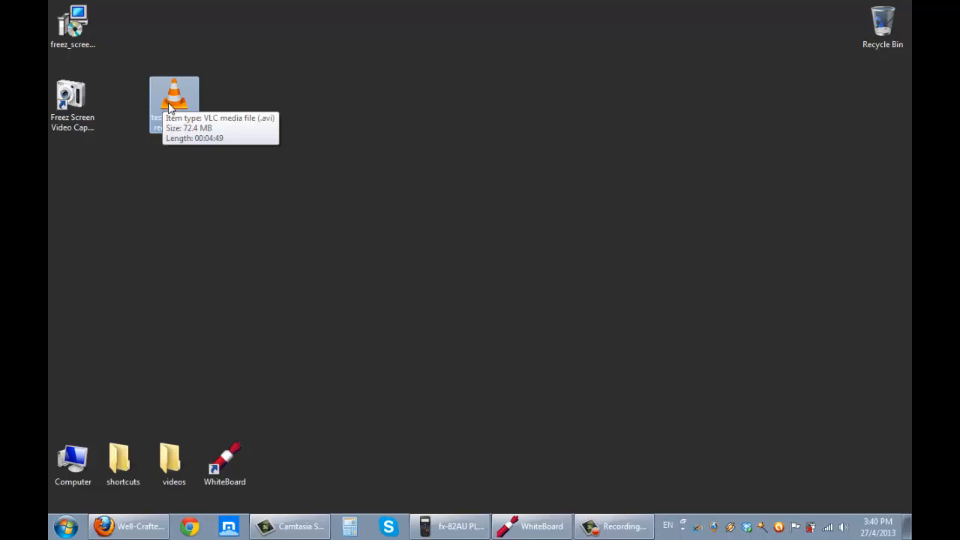
pyautogui.moveTo(652, 516)
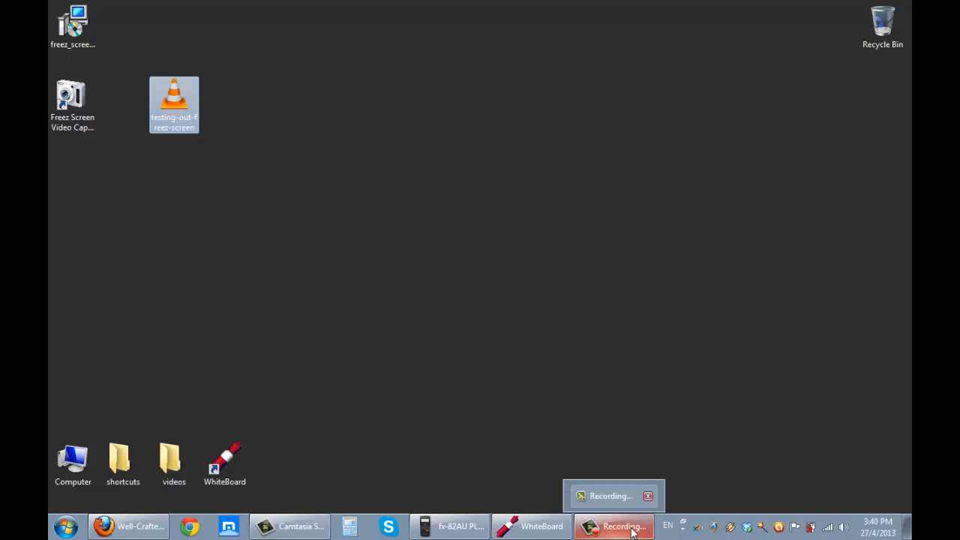
pyautogui.moveTo(640, 530)
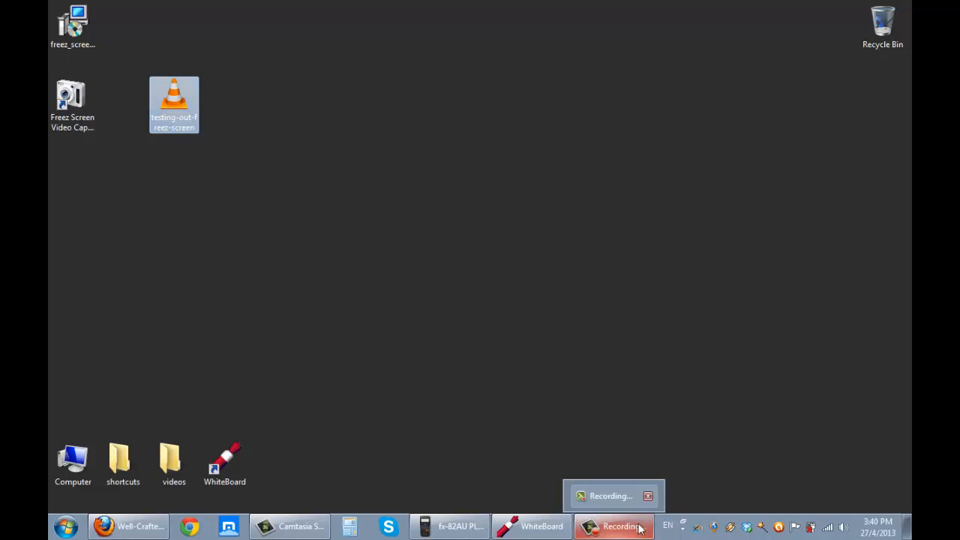